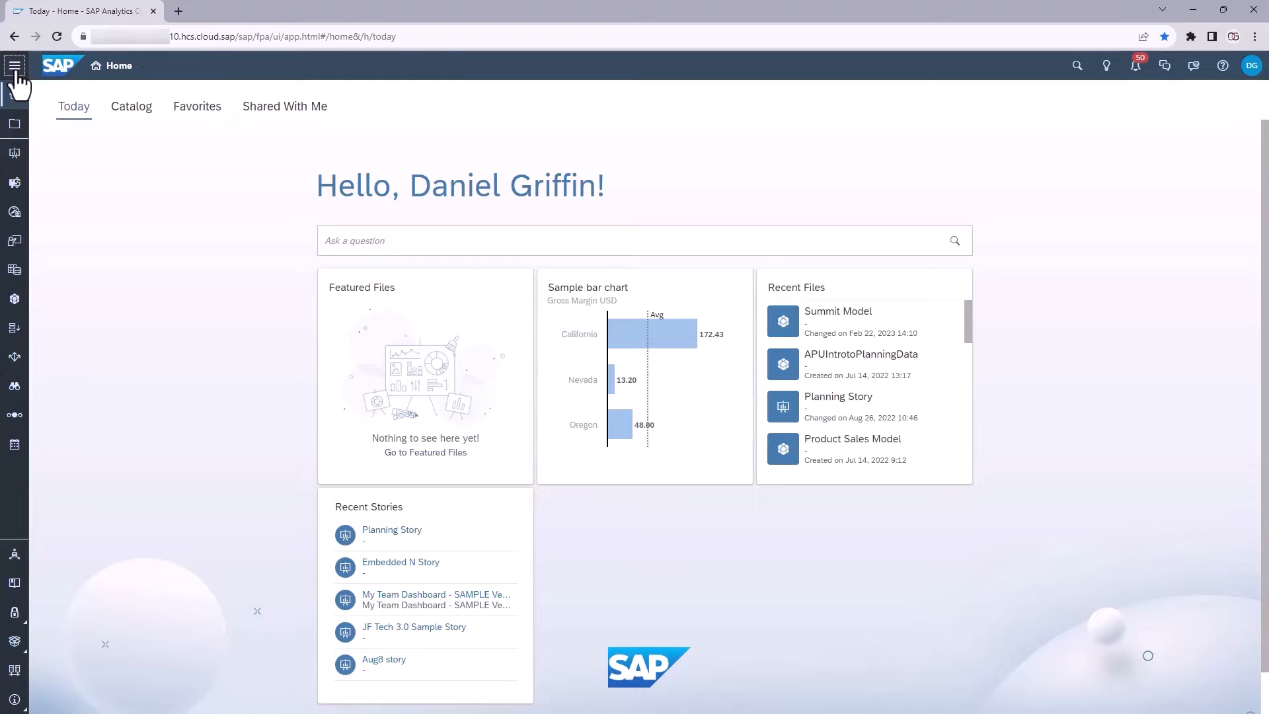
mouse_move(13, 67)
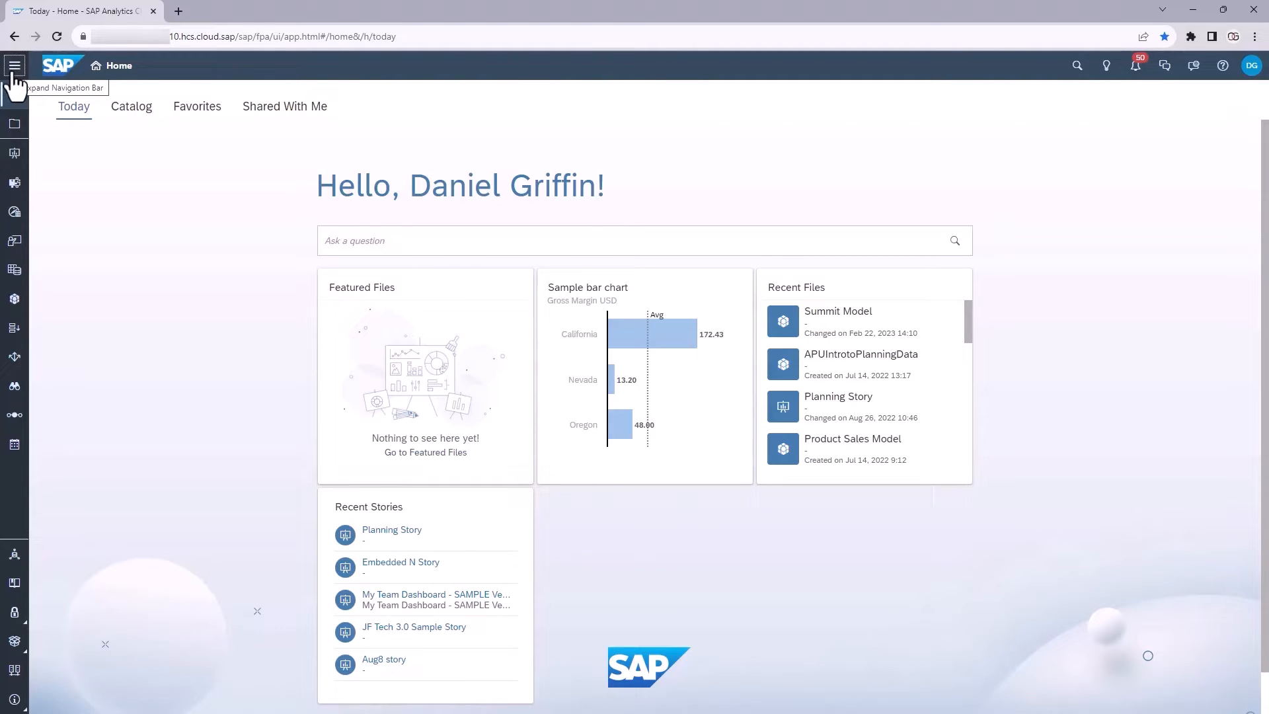
Expand the side navigation so app names like Stories, Modeler and Calendar show in full.
click(13, 66)
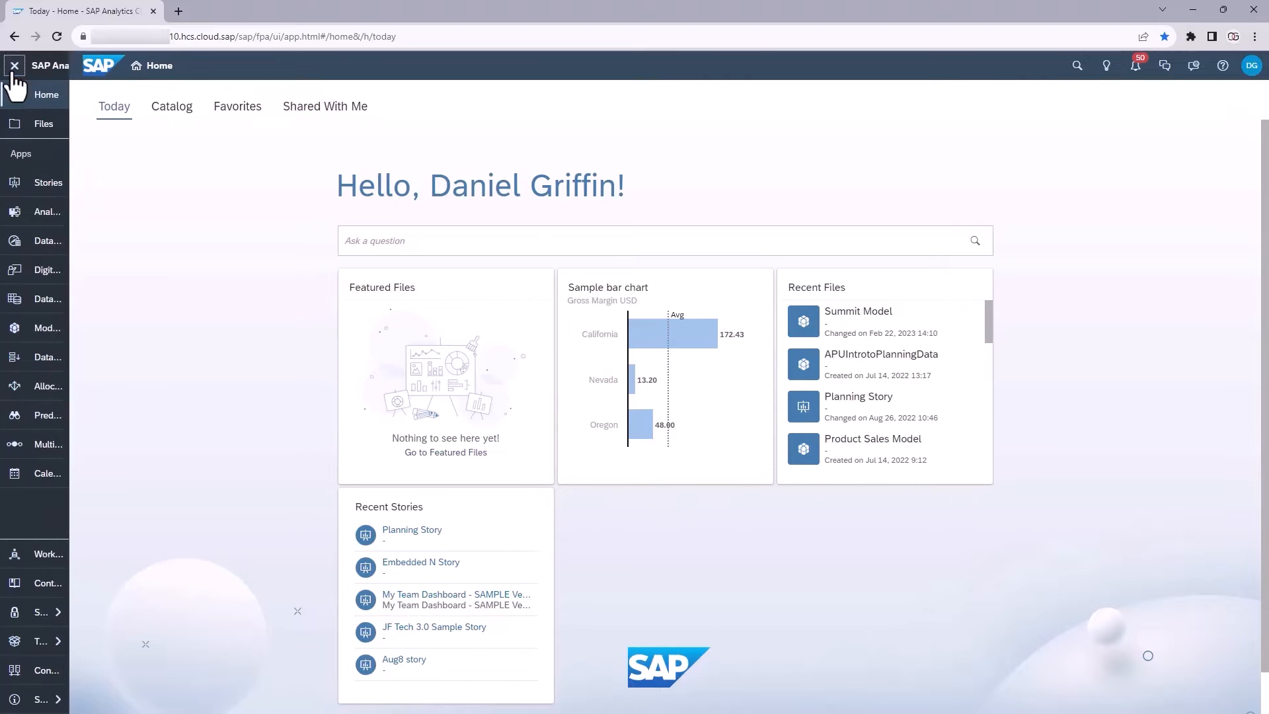
click(13, 66)
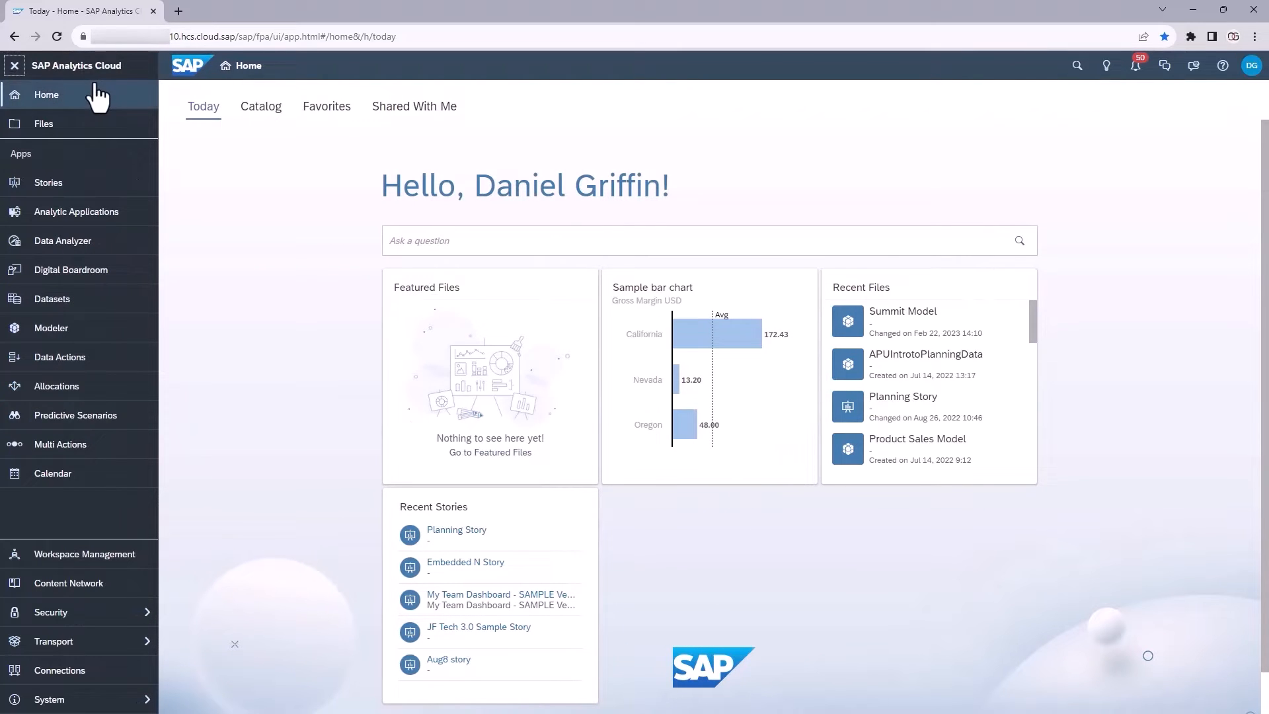
mouse_move(110, 392)
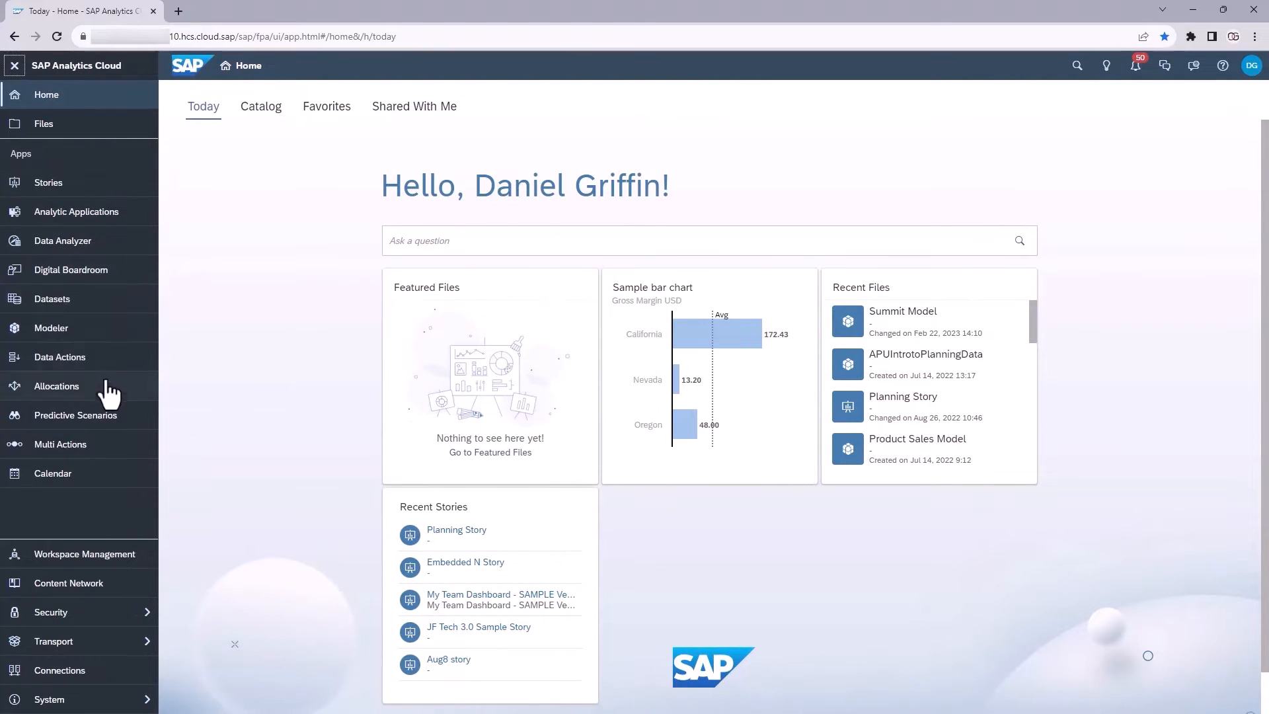
mouse_move(141, 542)
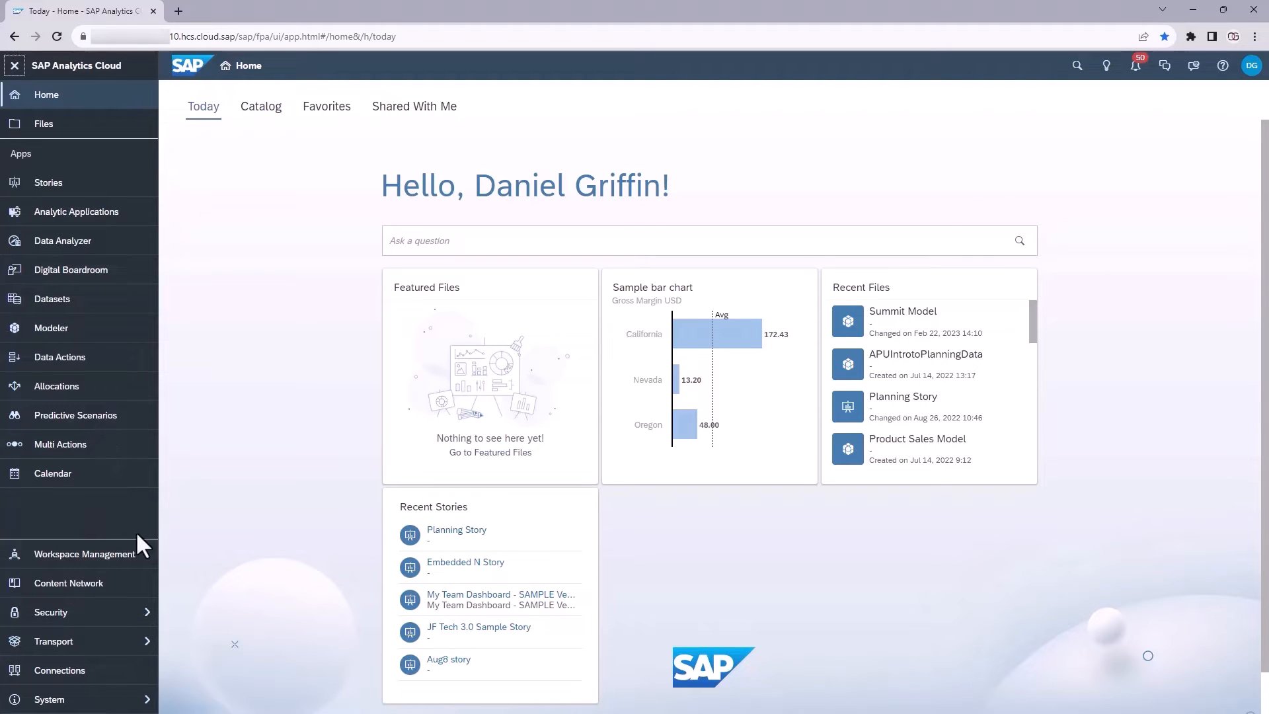
mouse_move(110, 161)
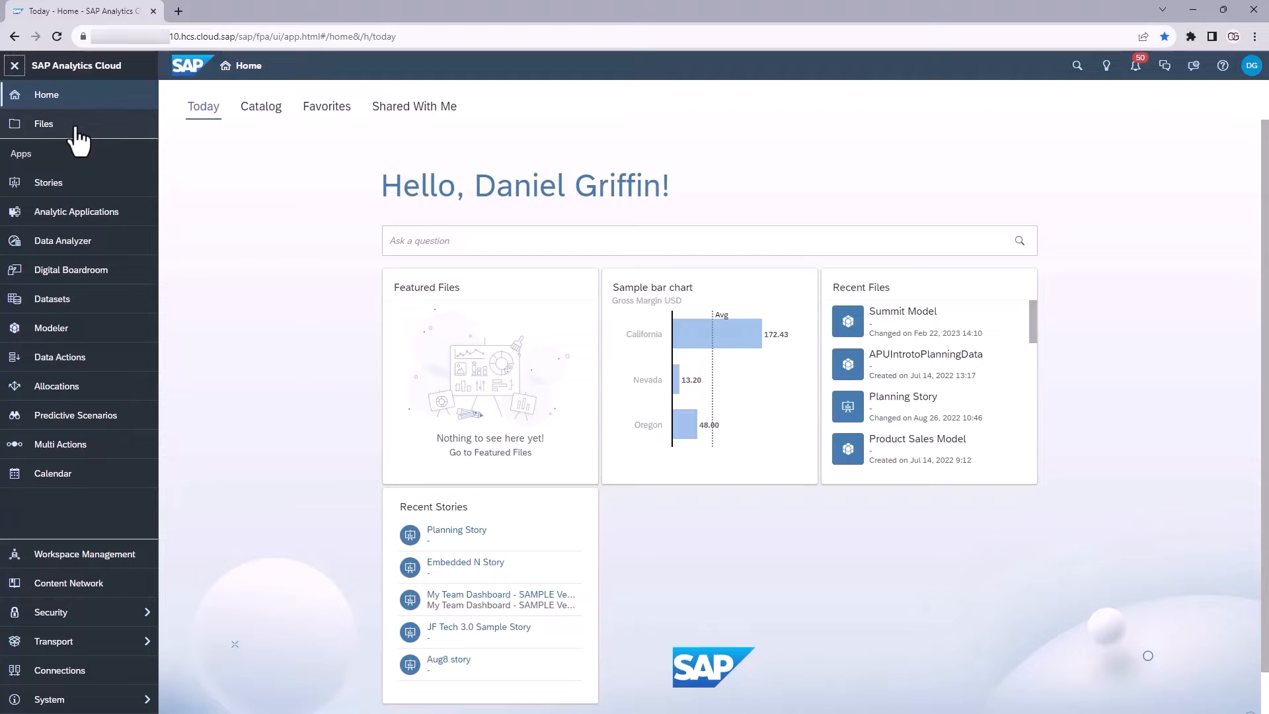
mouse_move(65, 154)
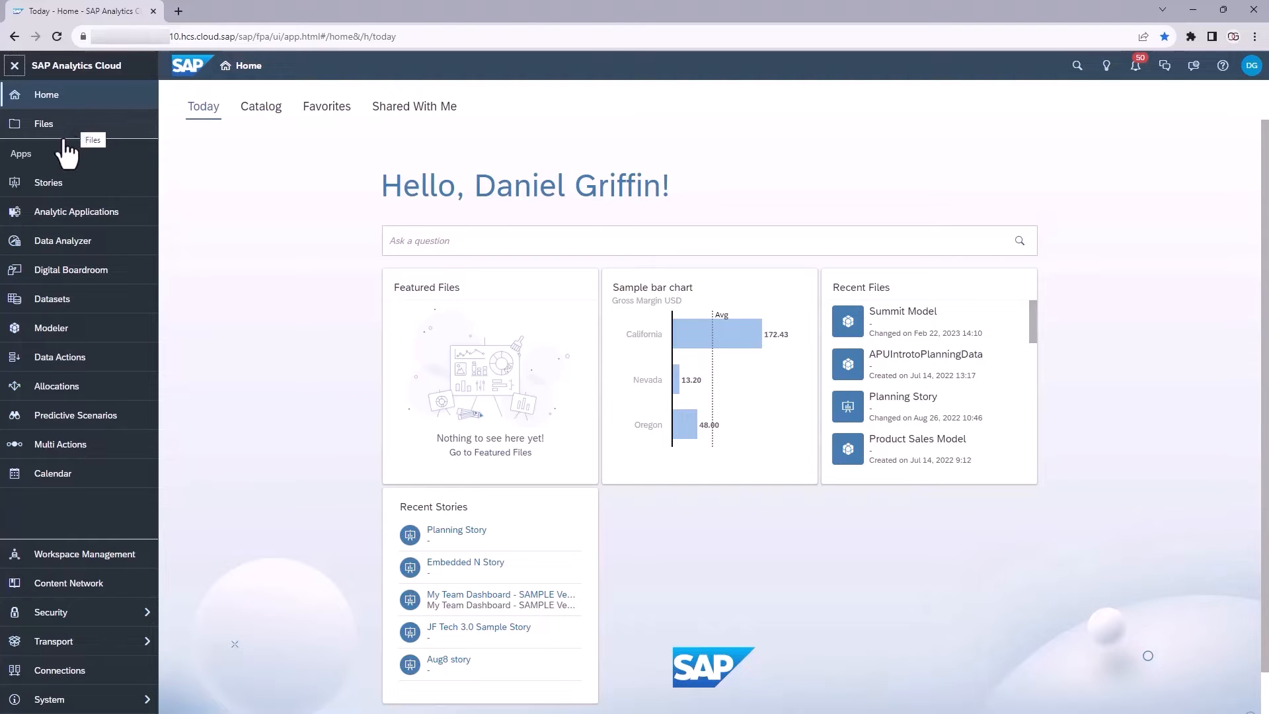
mouse_move(85, 218)
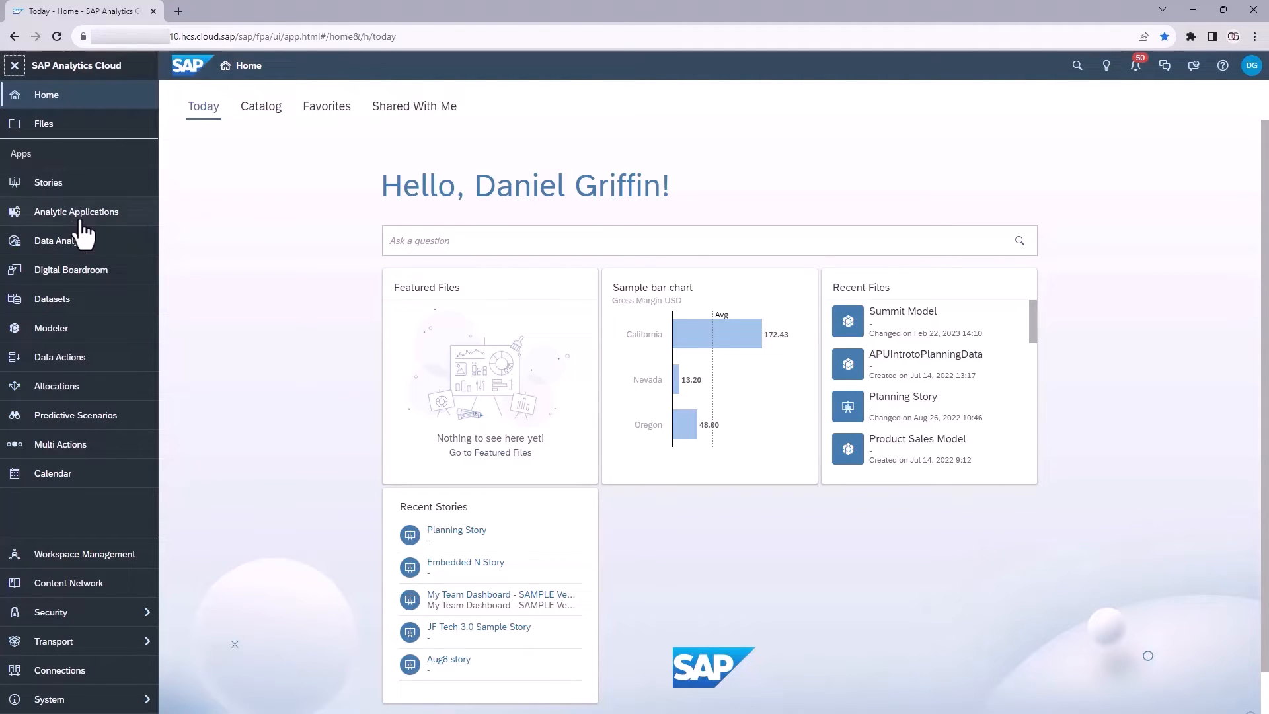
mouse_move(61, 473)
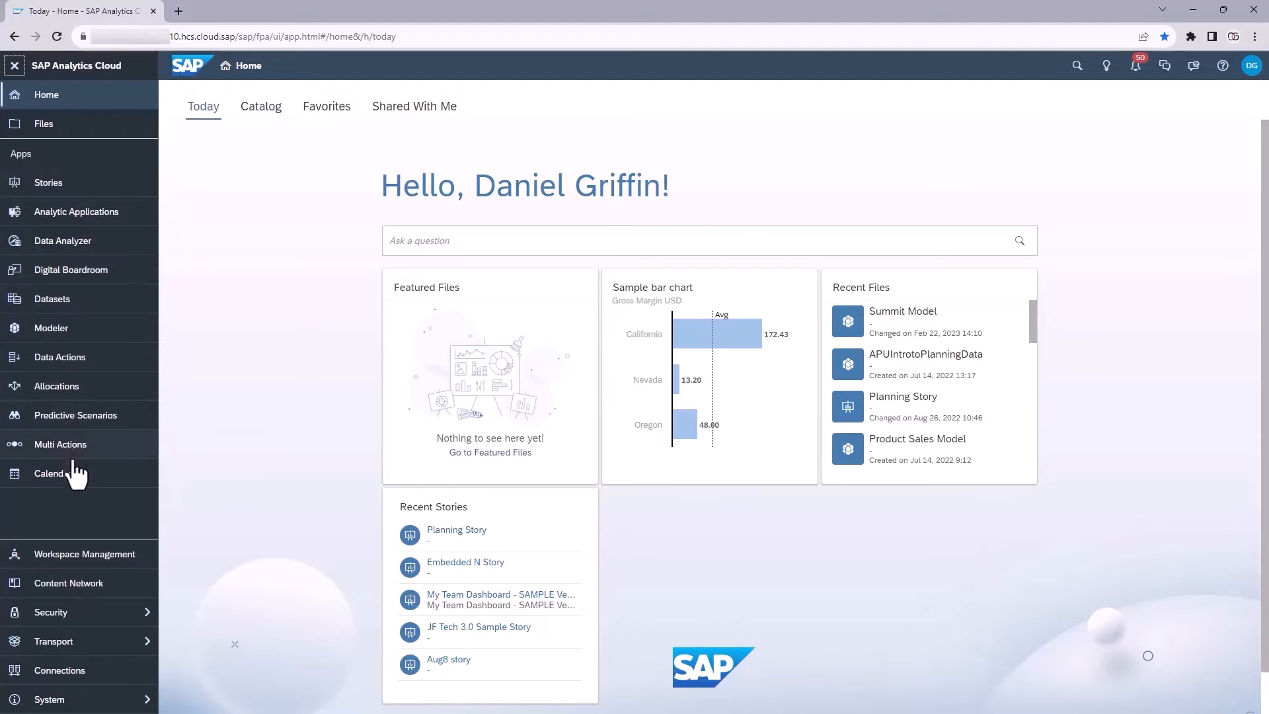
mouse_move(66, 547)
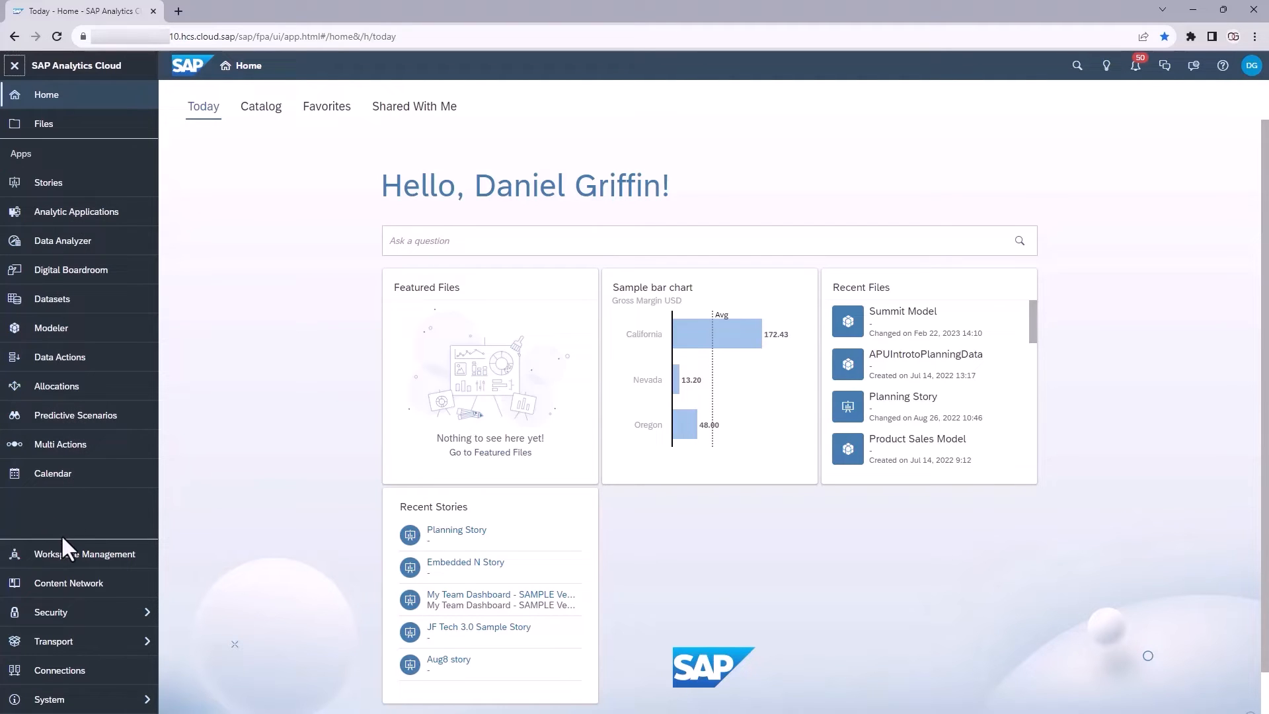
mouse_move(57, 691)
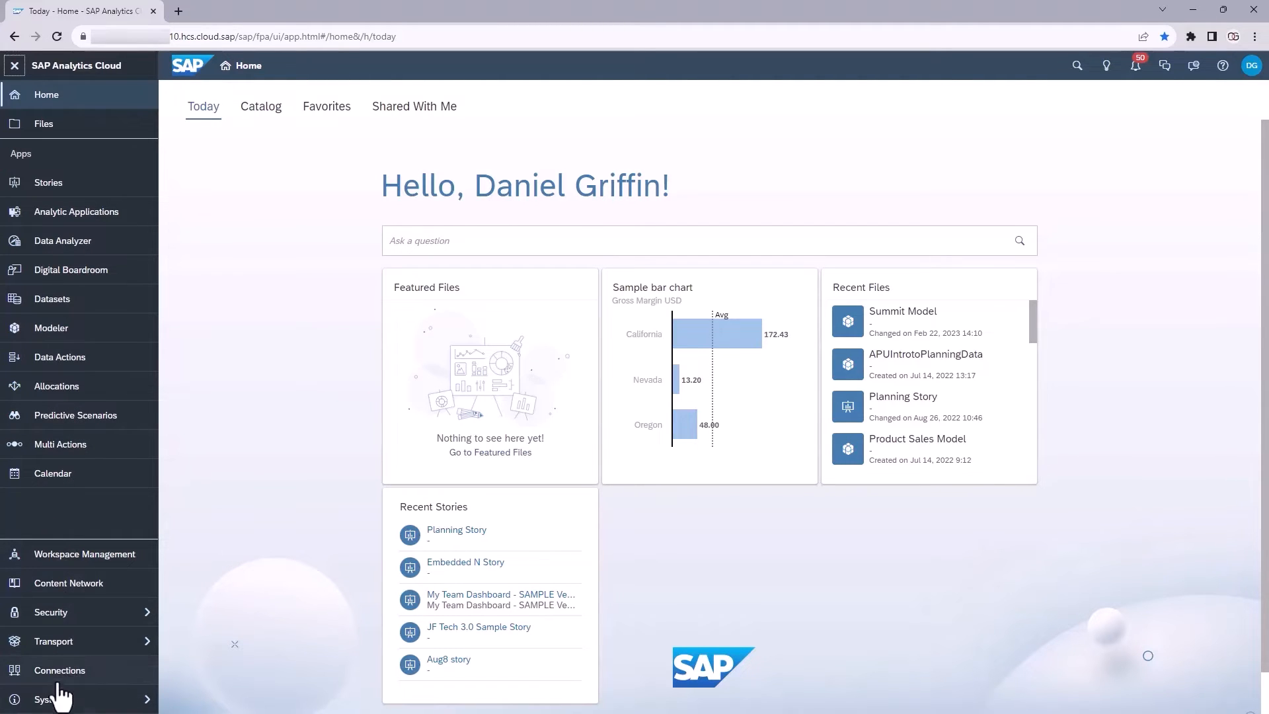
mouse_move(76, 583)
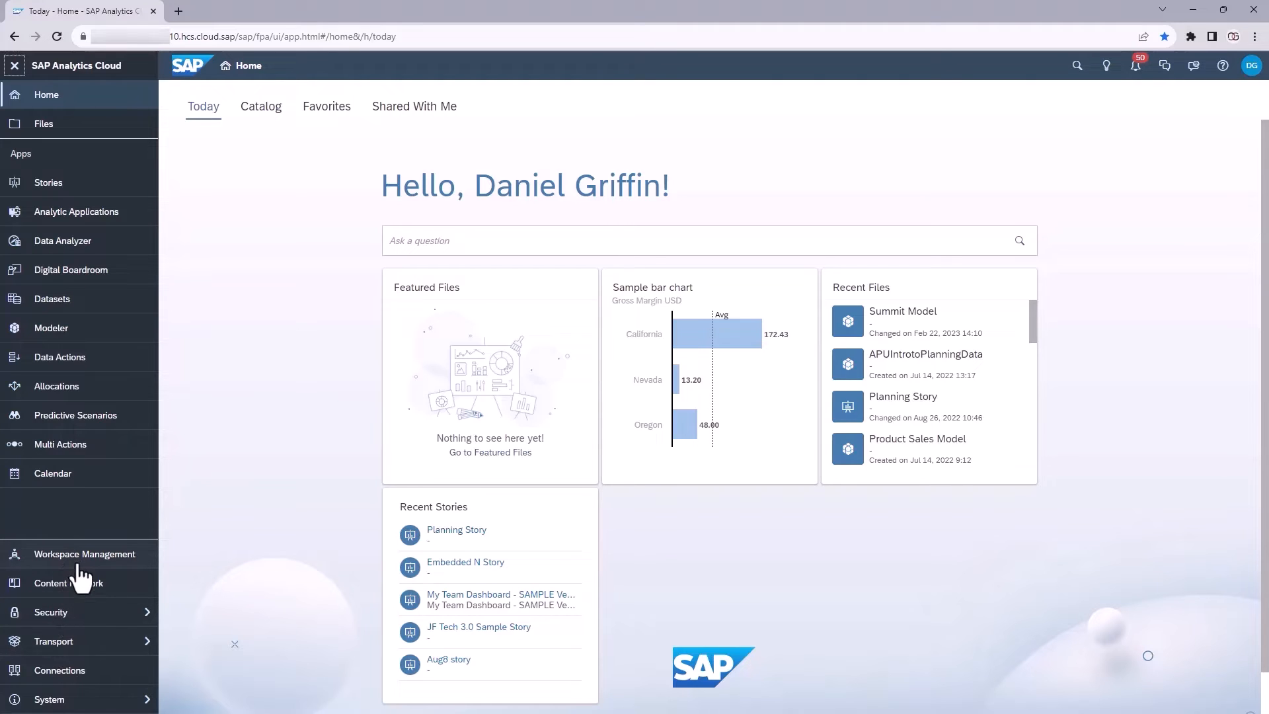
mouse_move(97, 676)
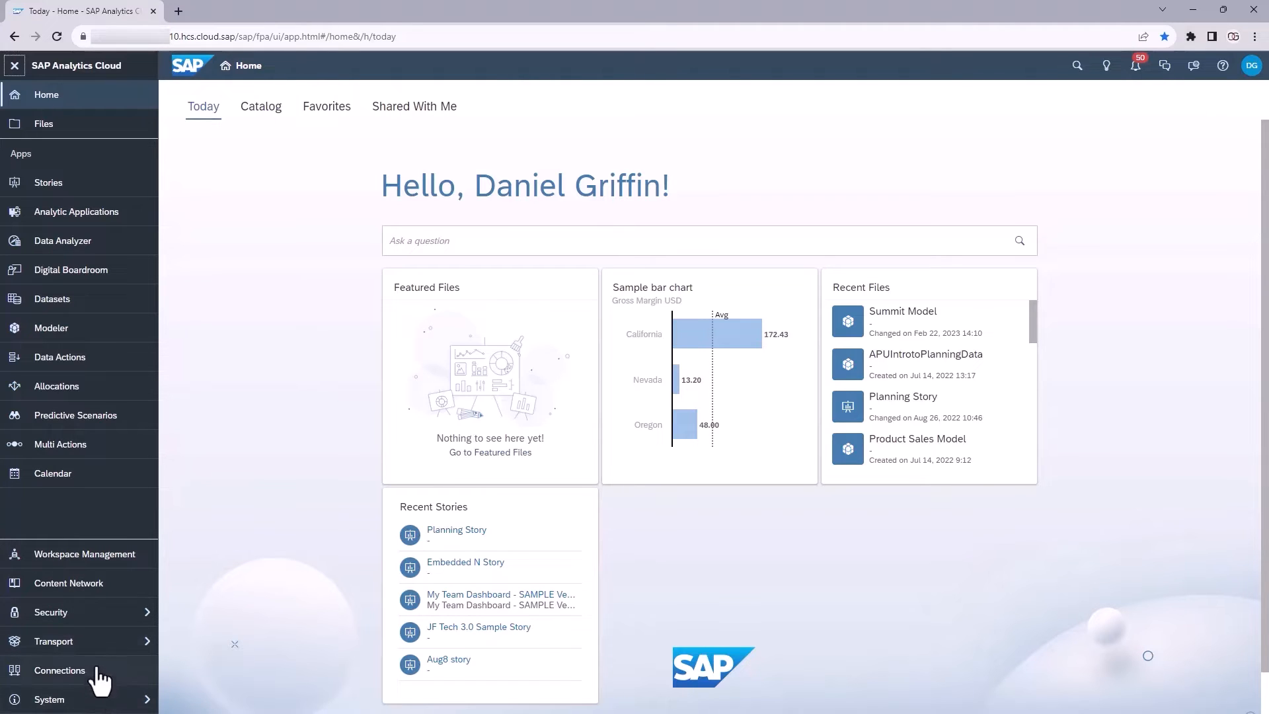
mouse_move(85, 554)
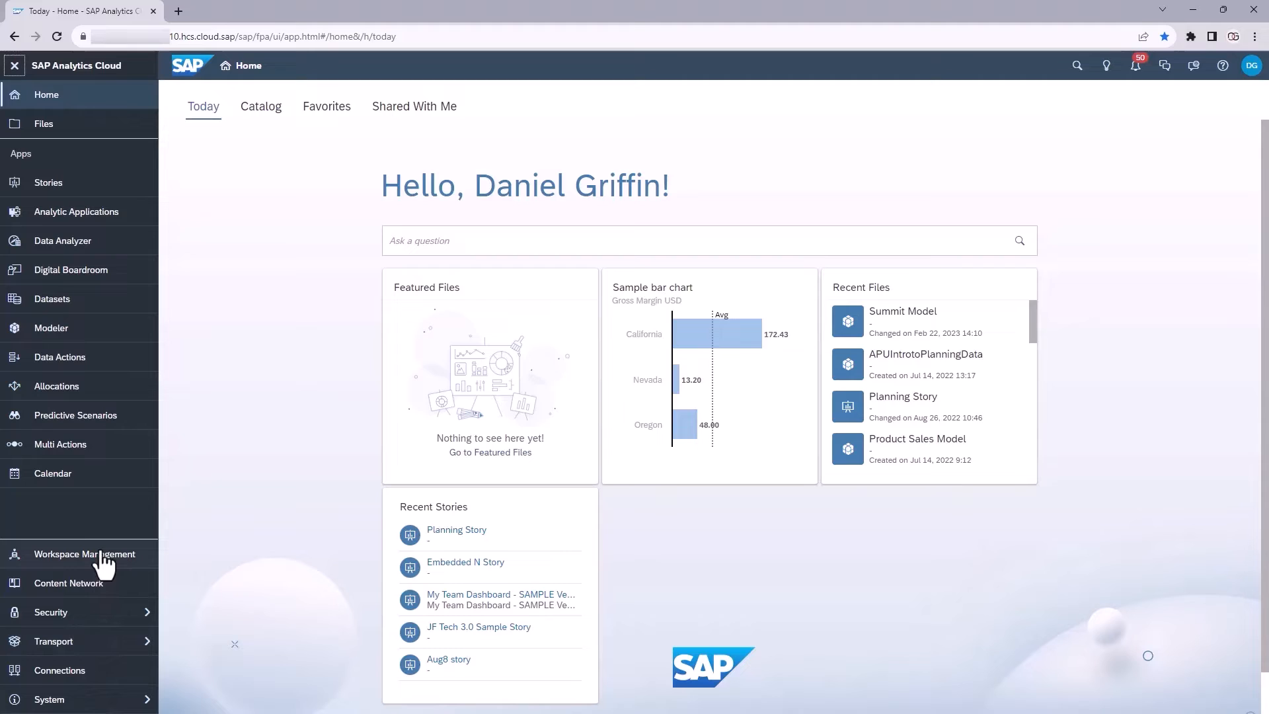
mouse_move(113, 530)
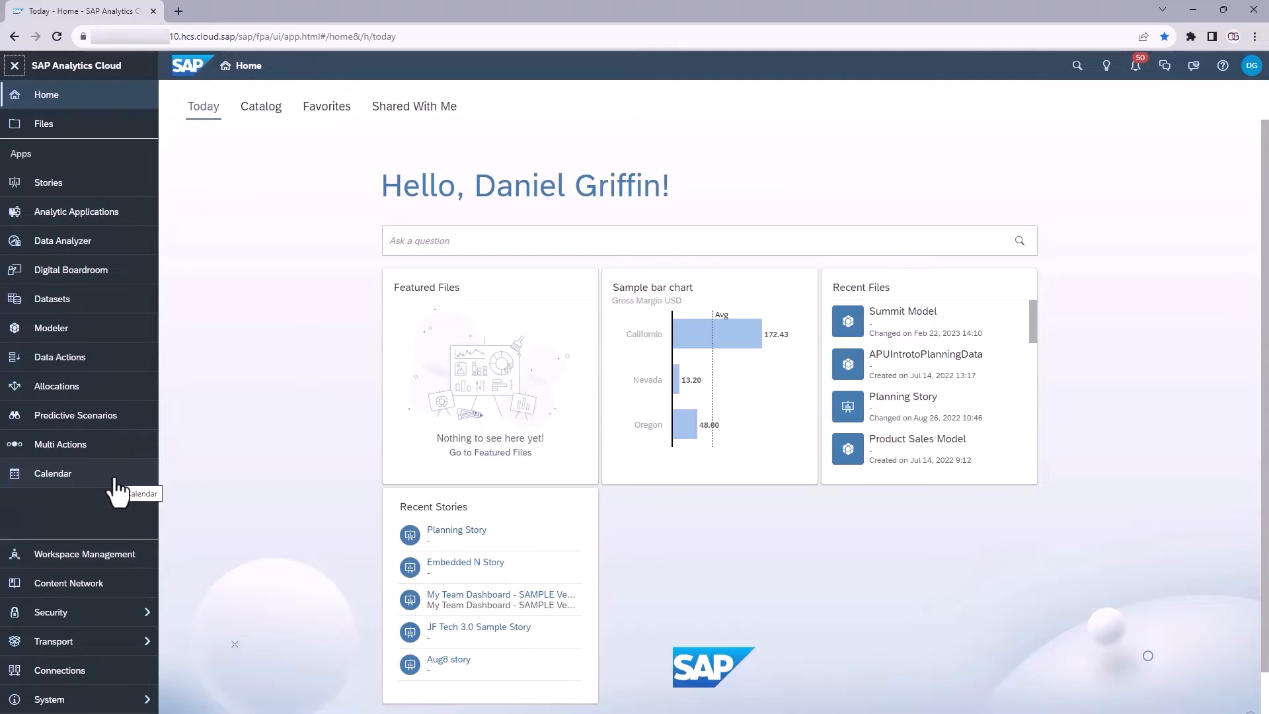
mouse_move(16, 68)
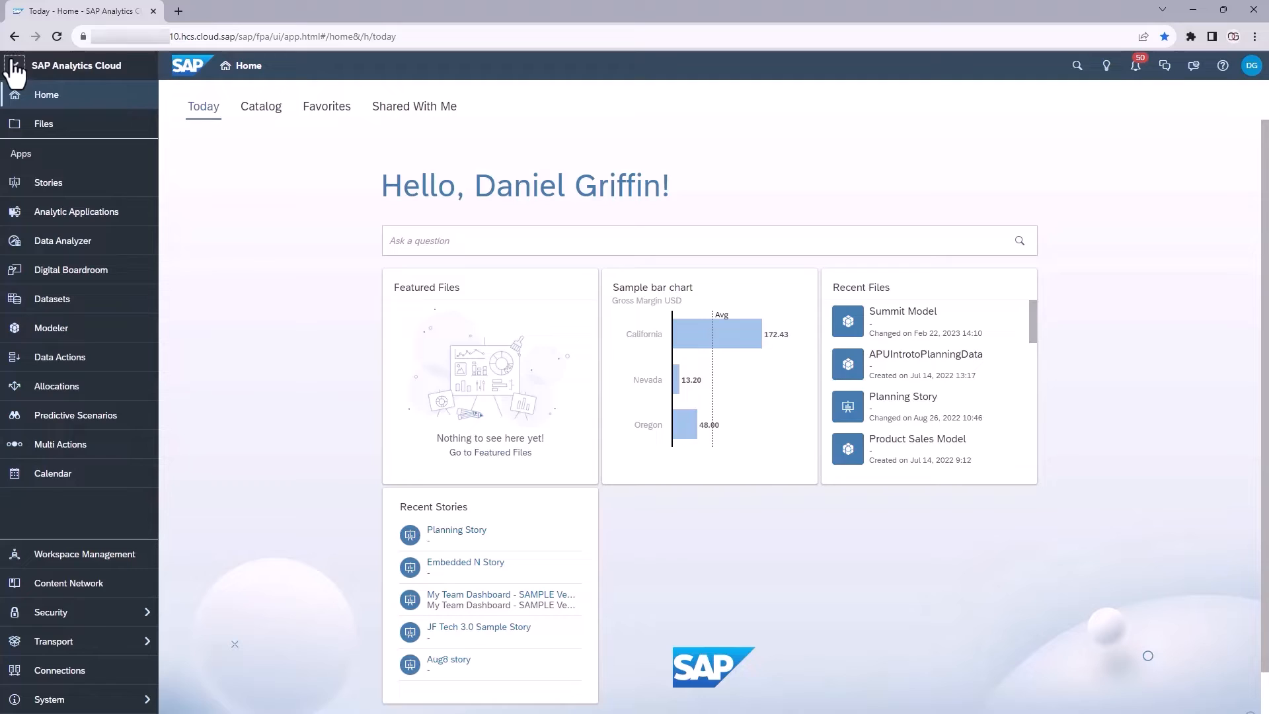
click(15, 66)
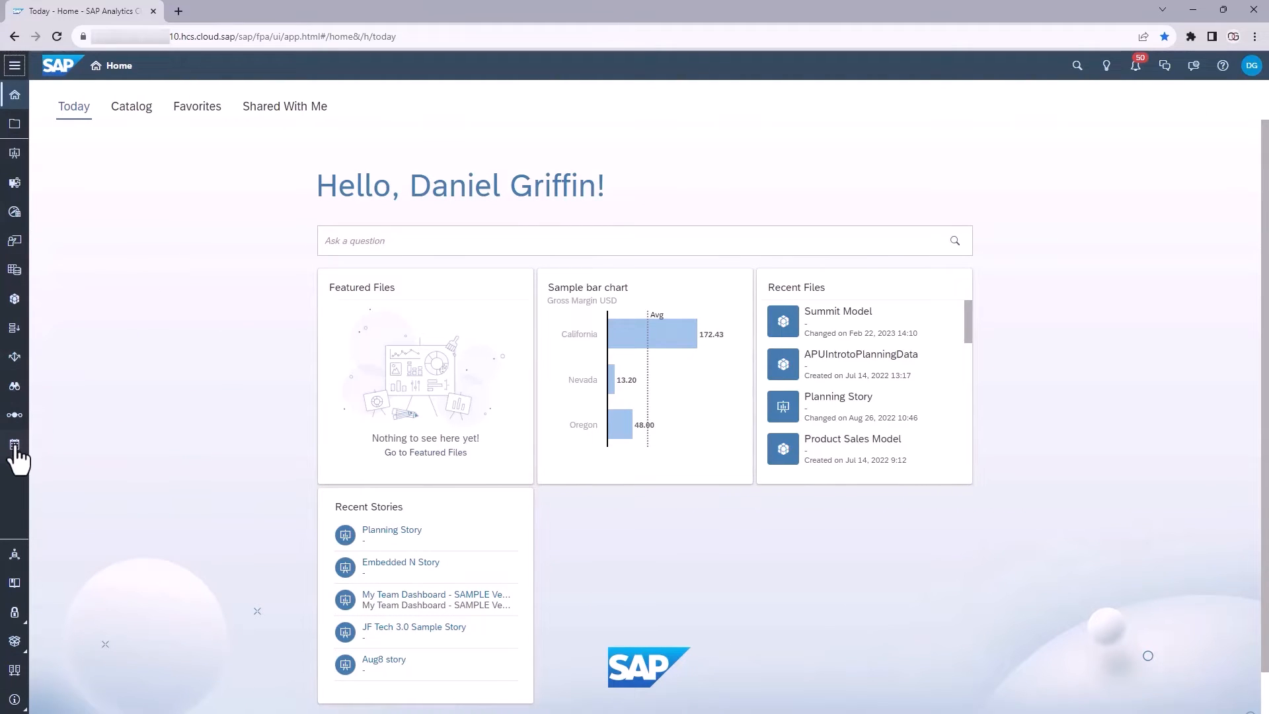
mouse_move(16, 427)
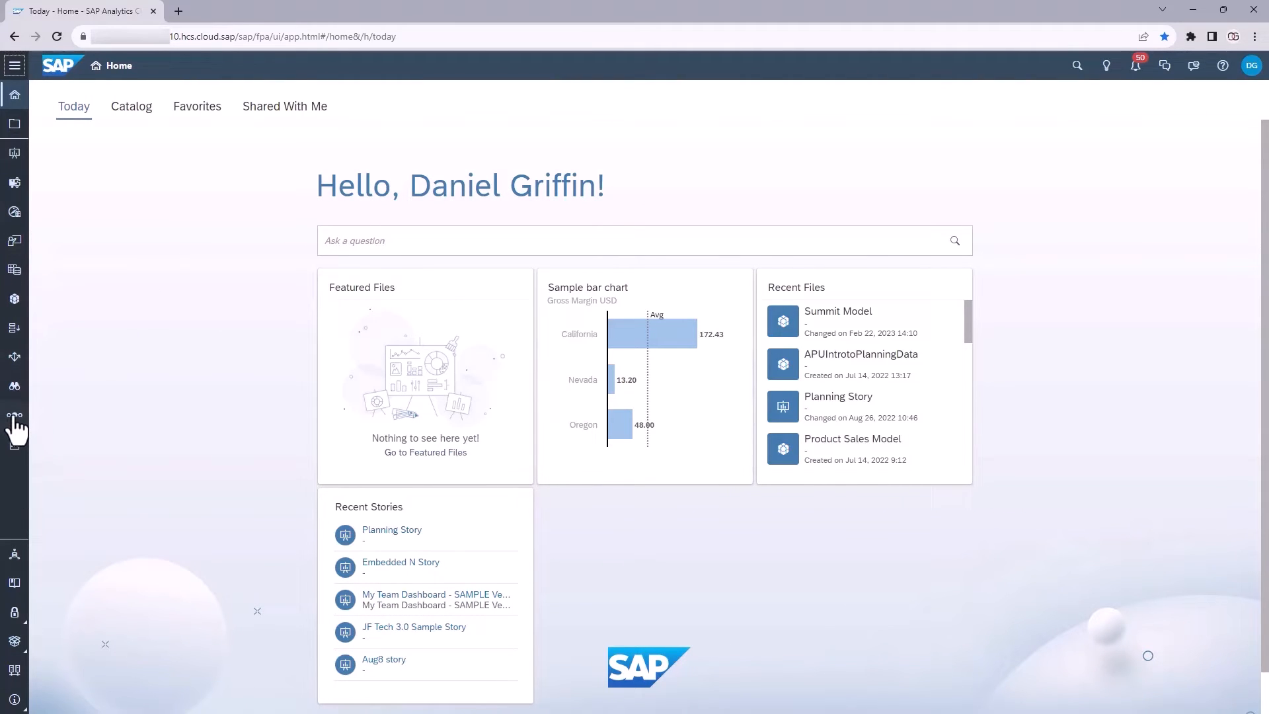
mouse_move(13, 385)
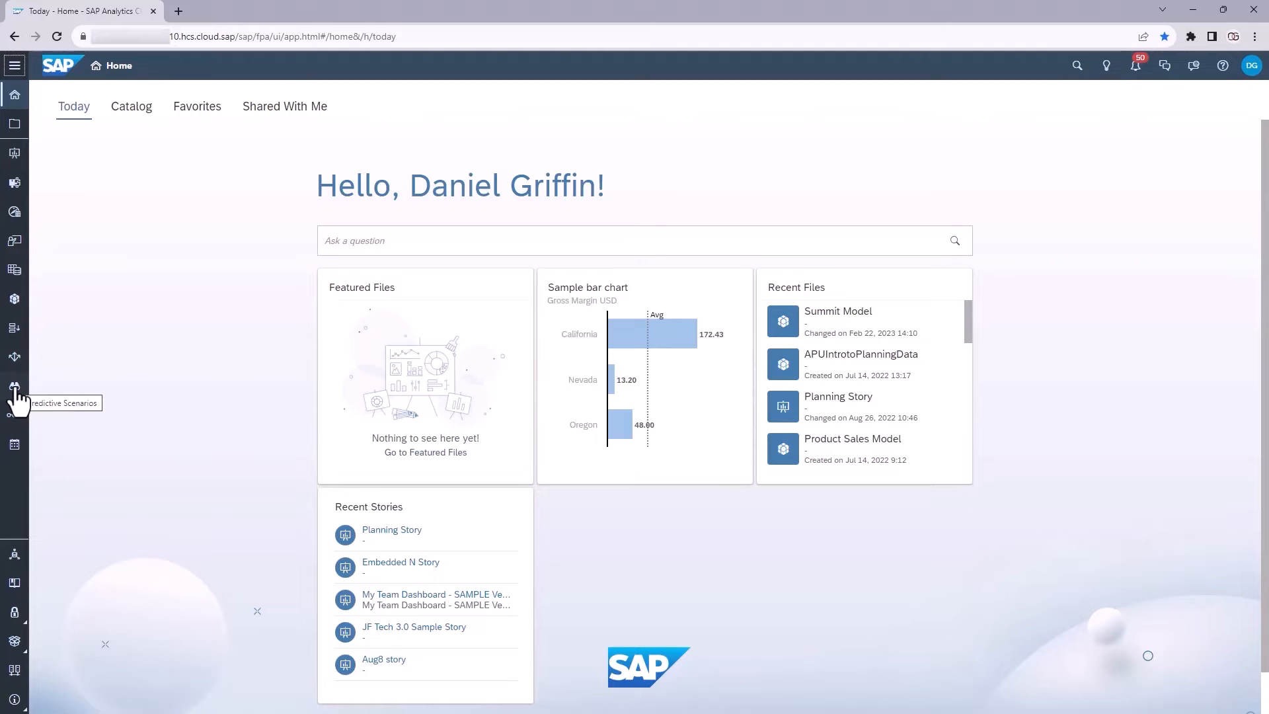
mouse_move(14, 212)
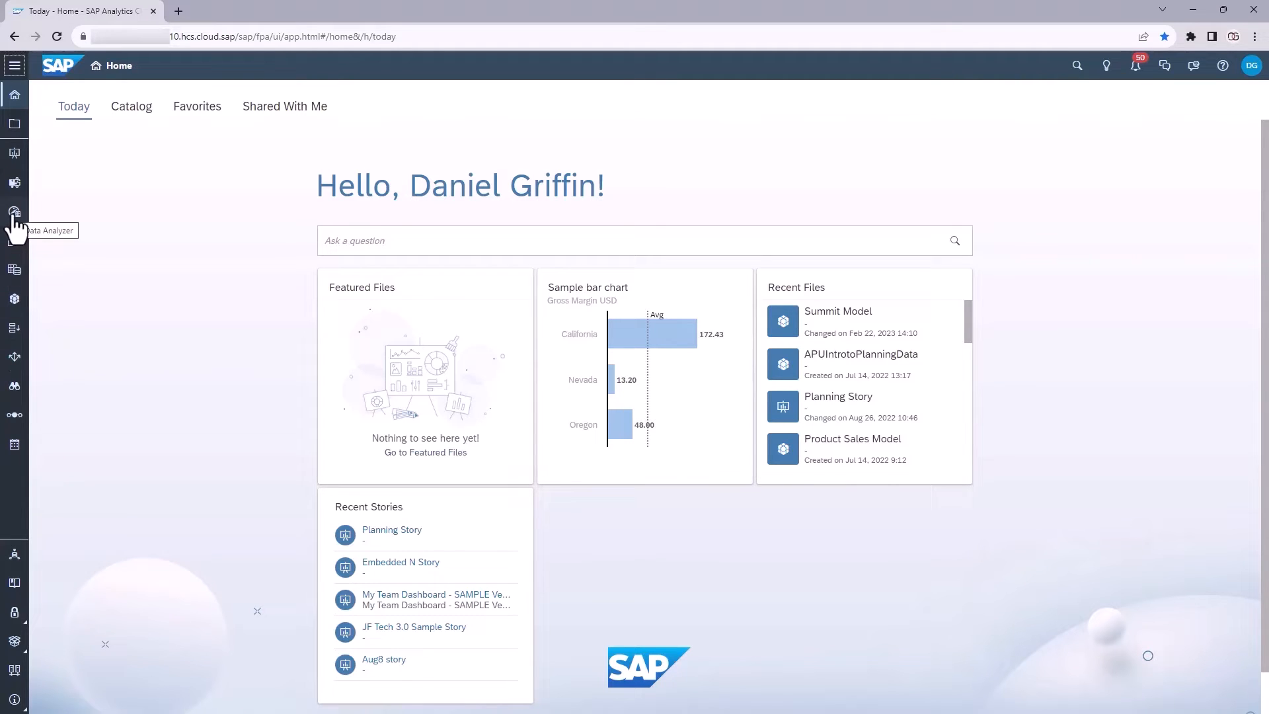
mouse_move(14, 182)
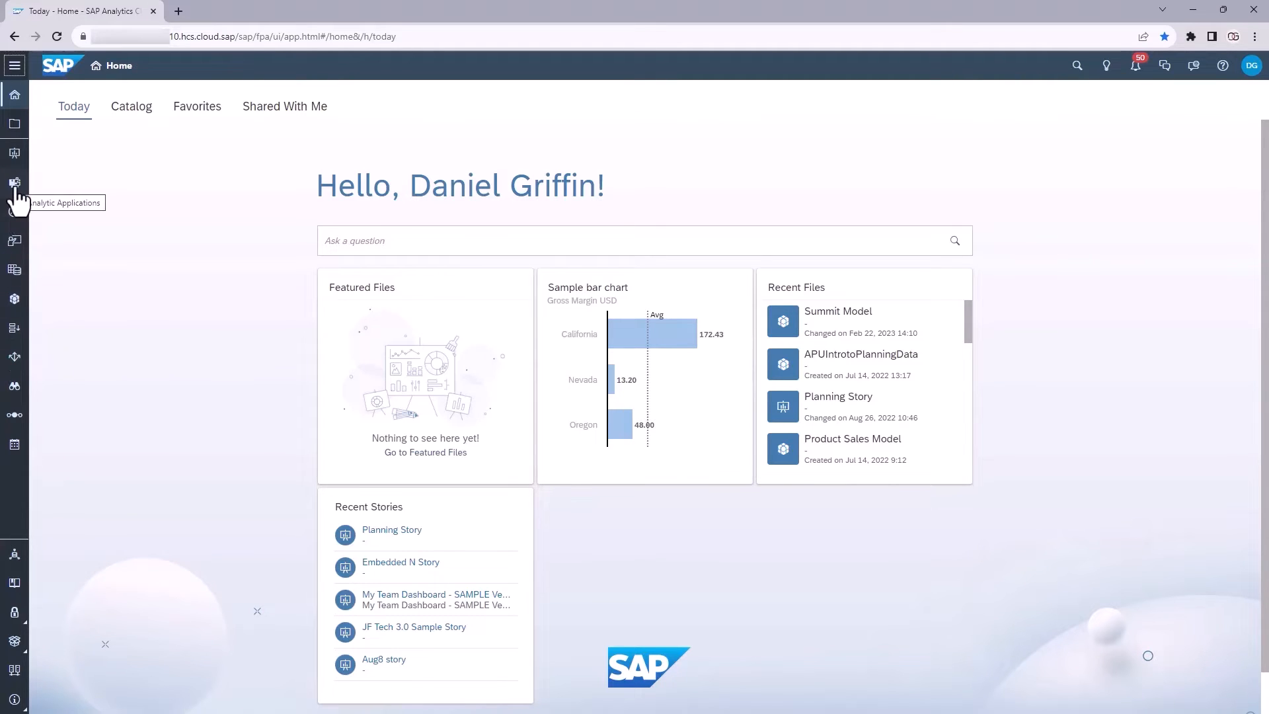
mouse_move(106, 76)
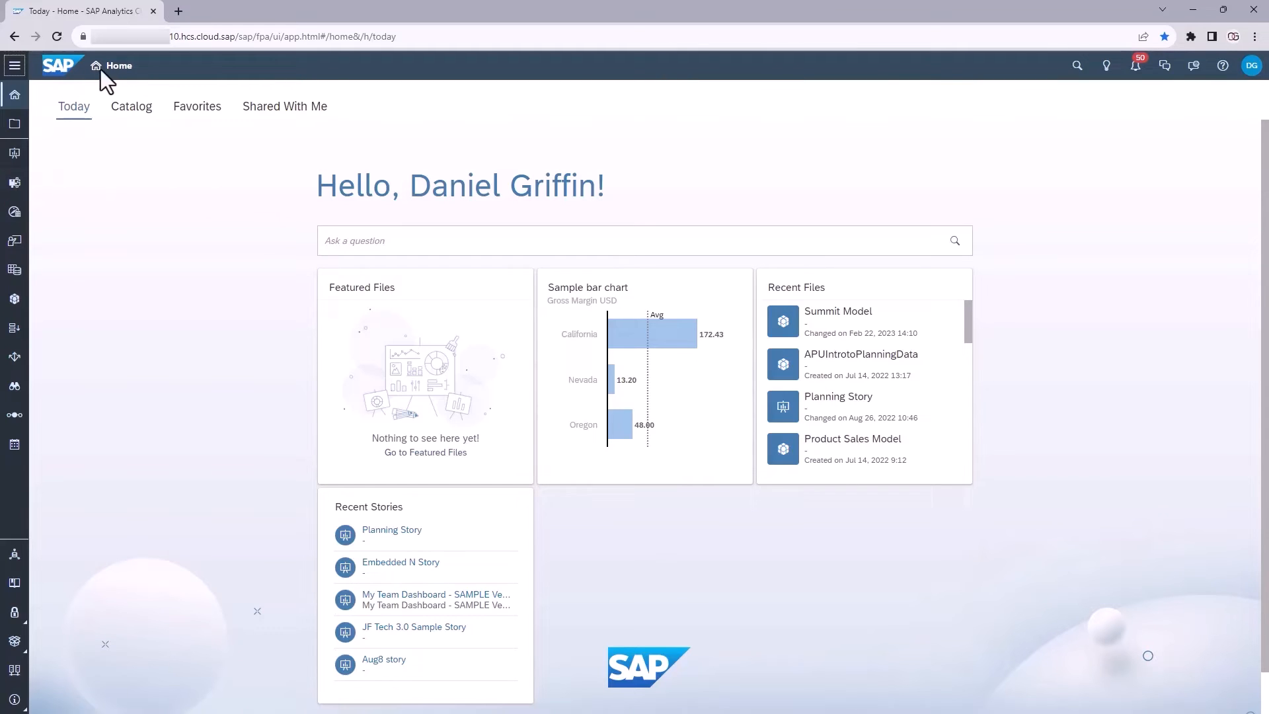
mouse_move(896, 73)
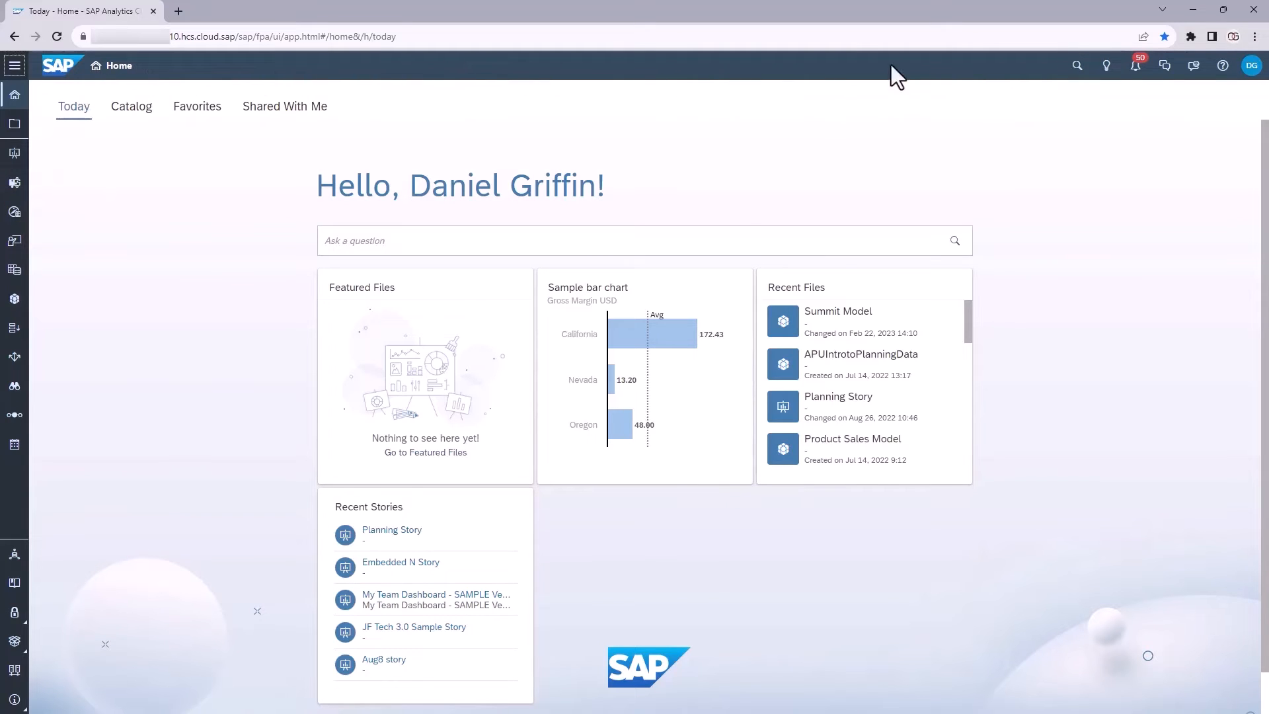
mouse_move(1152, 84)
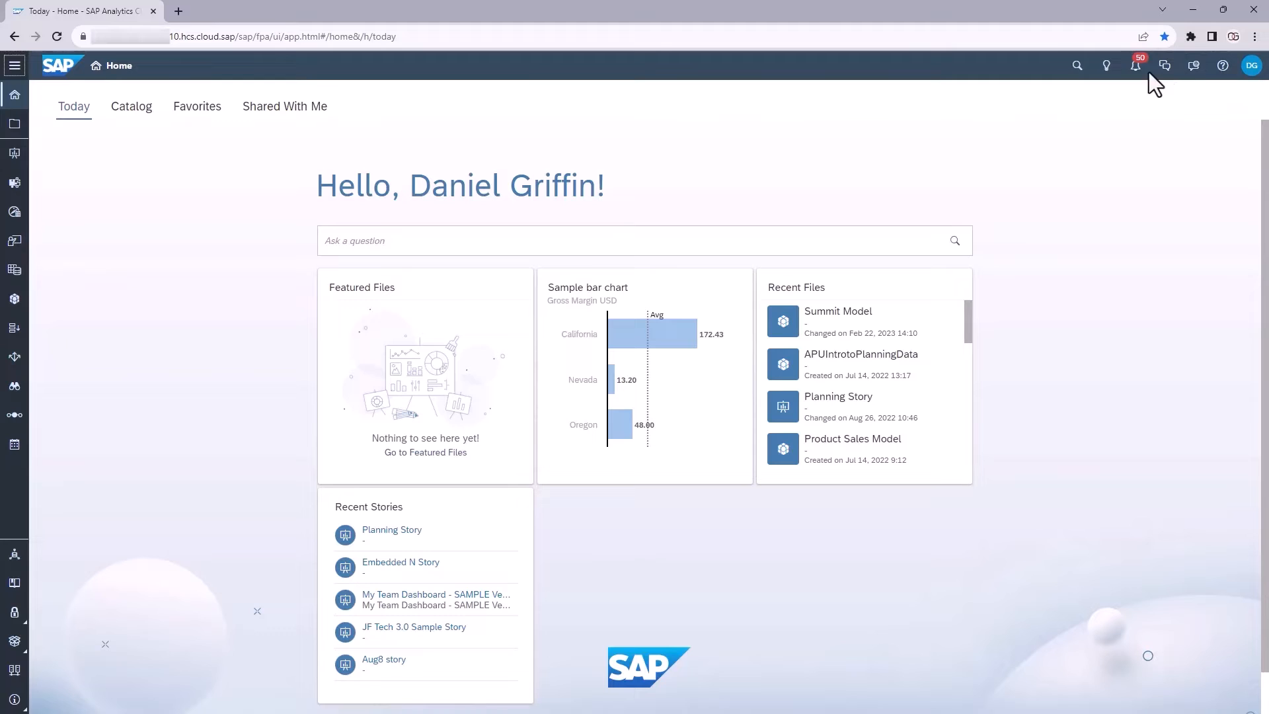
mouse_move(1223, 66)
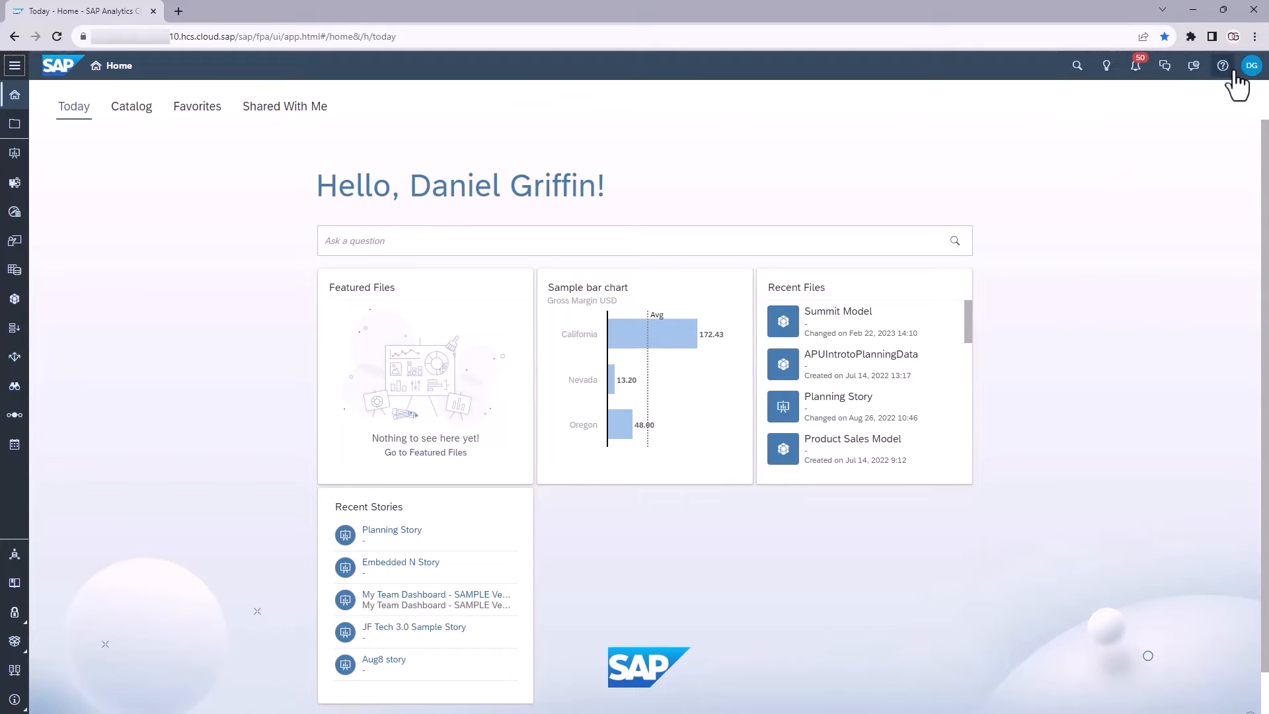
mouse_move(122, 72)
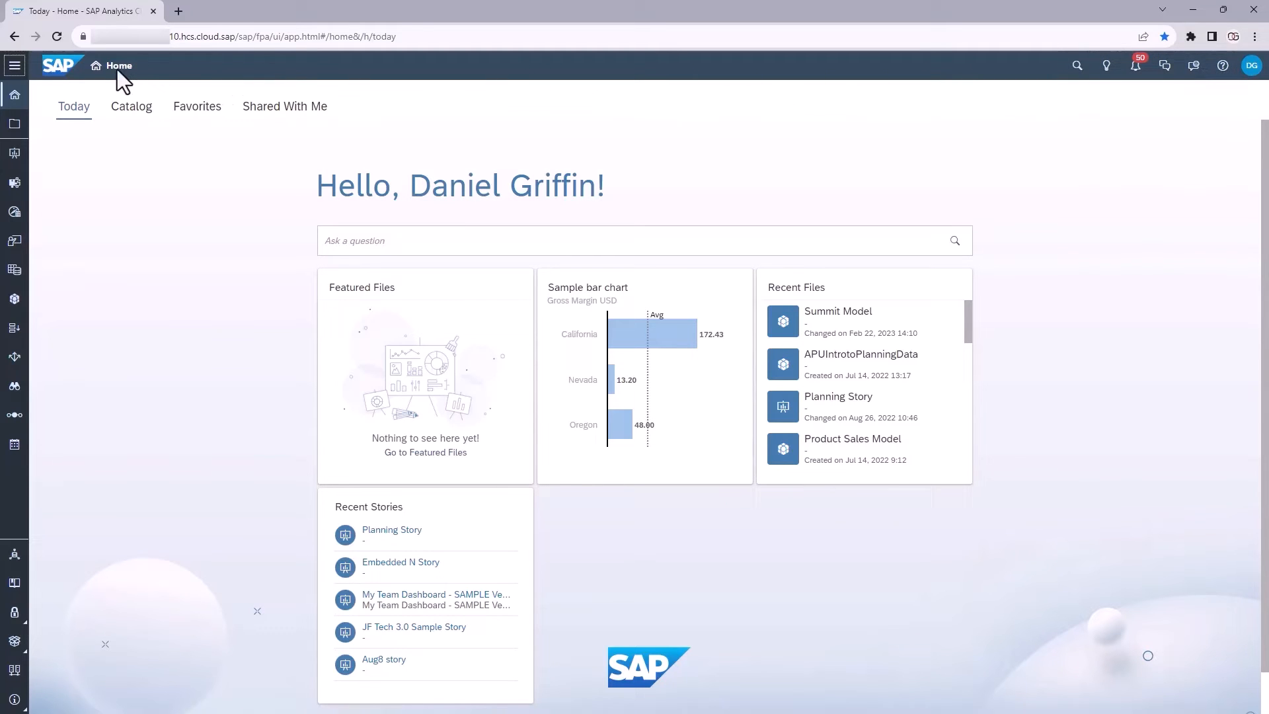
mouse_move(175, 77)
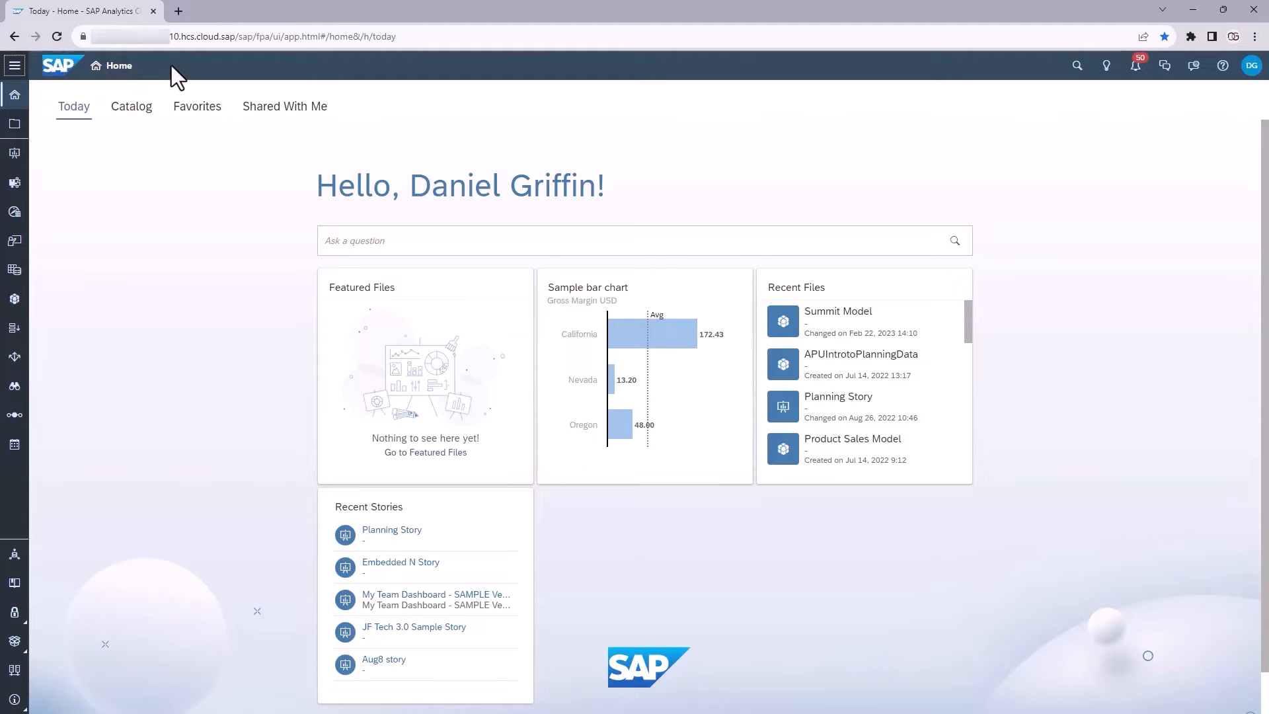
mouse_move(1077, 66)
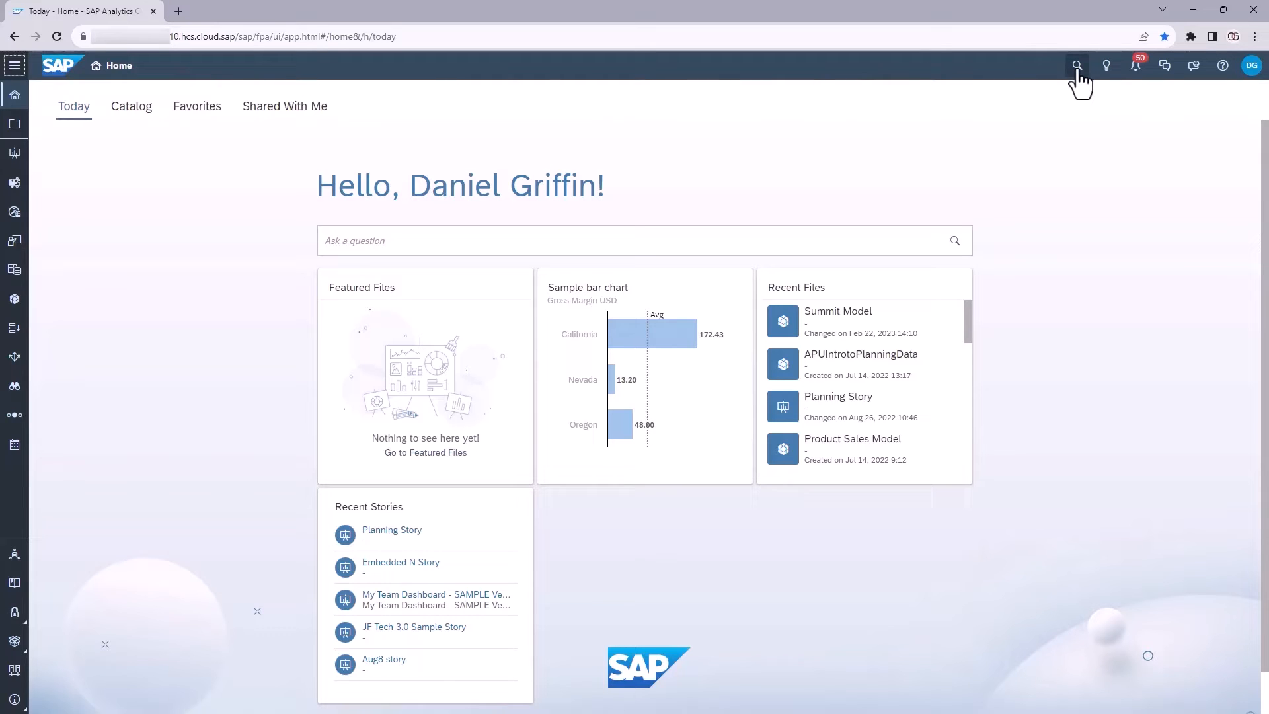
mouse_move(1105, 66)
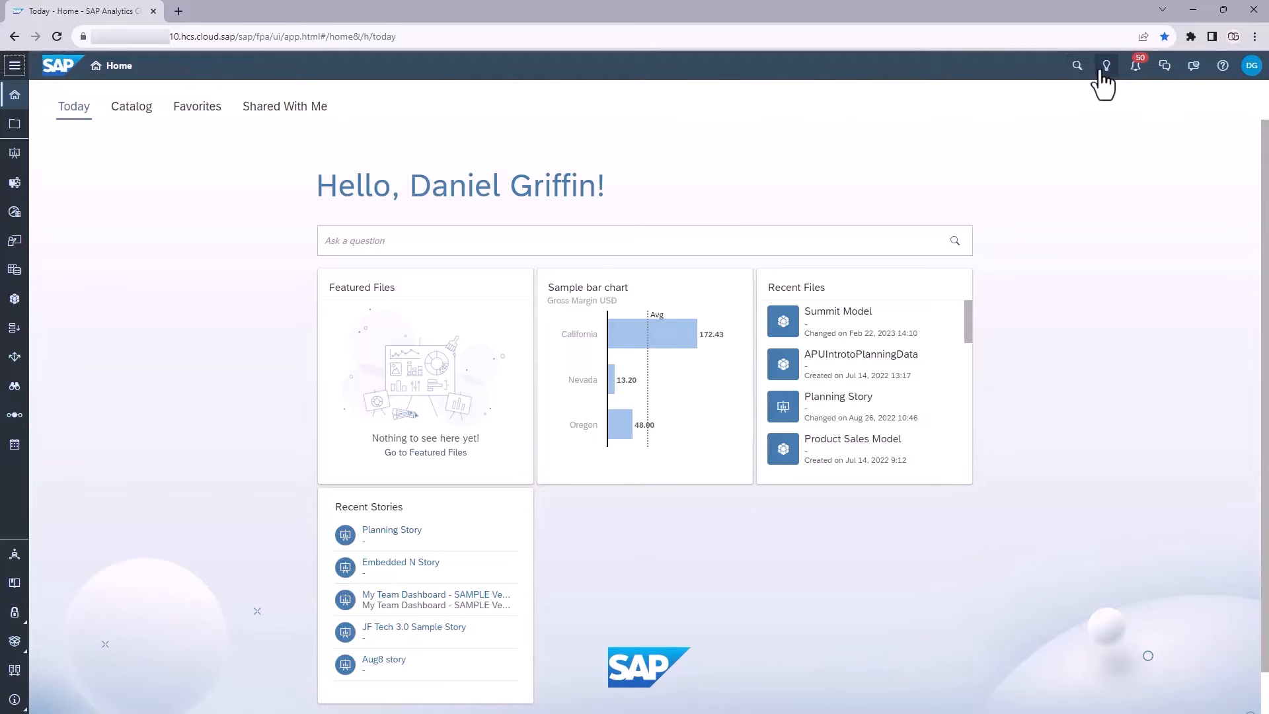
mouse_move(1105, 66)
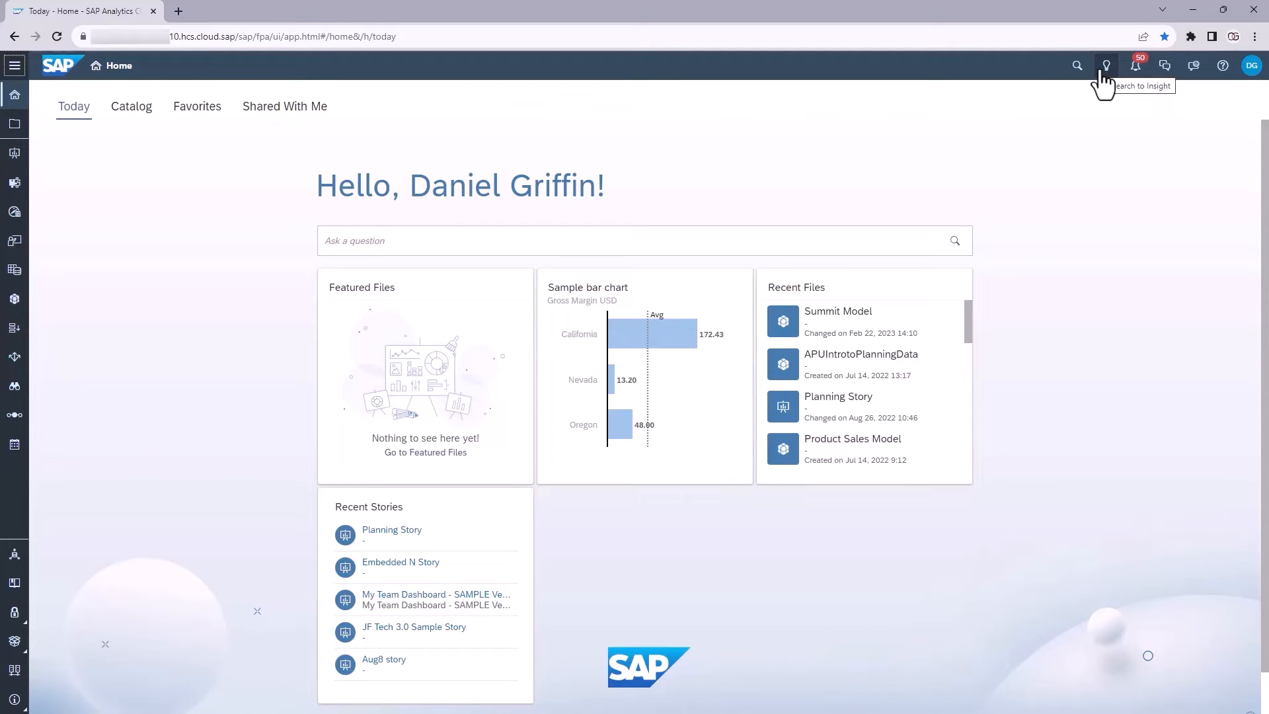
mouse_move(1121, 85)
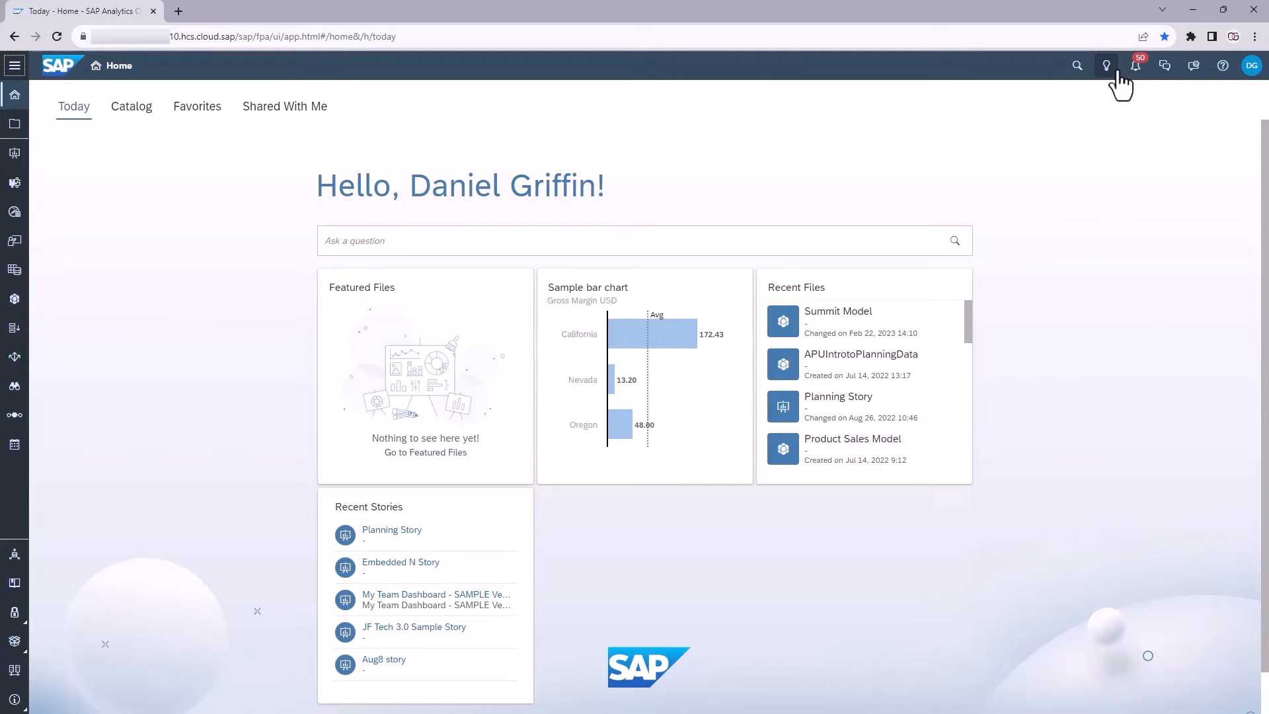
mouse_move(1134, 66)
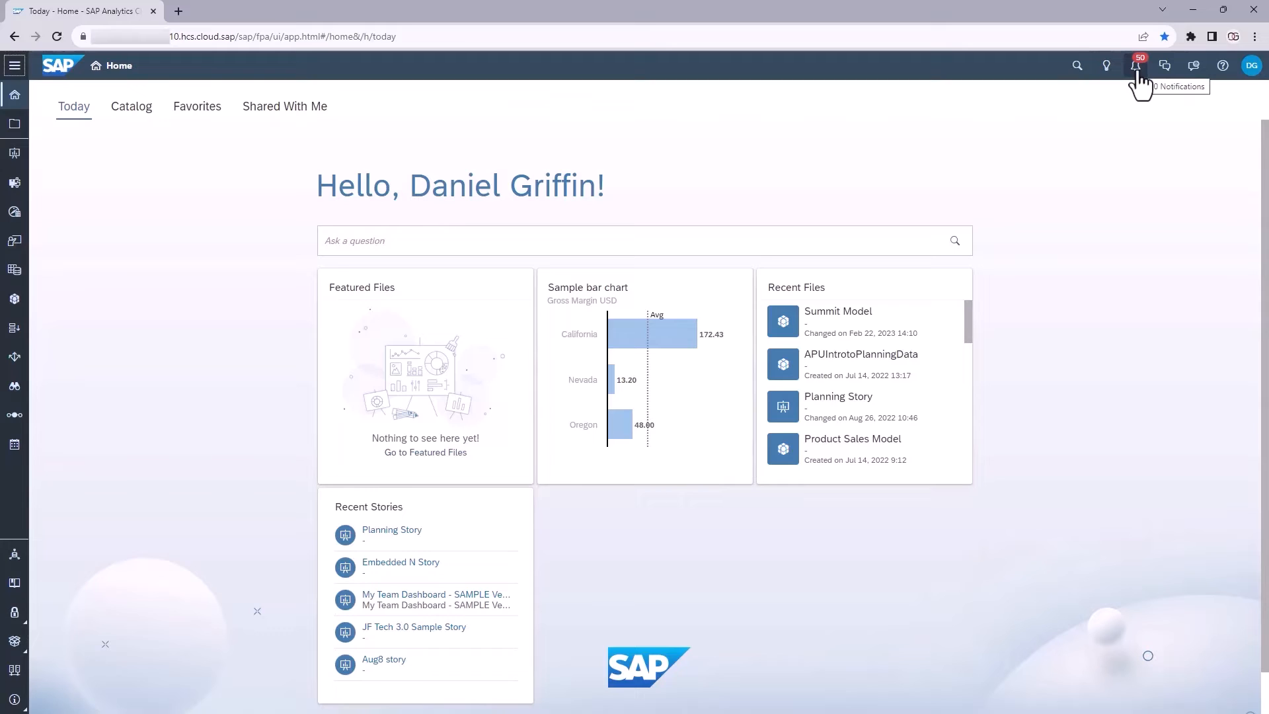
mouse_move(1164, 67)
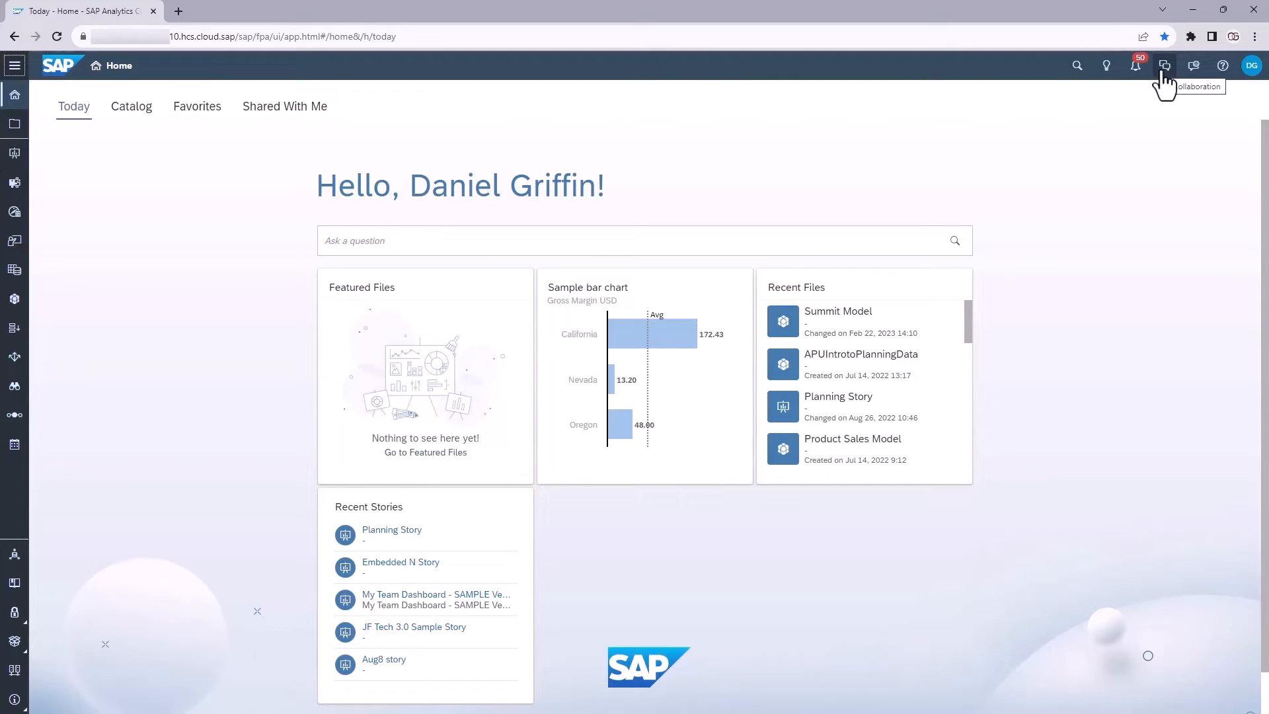
mouse_move(1192, 66)
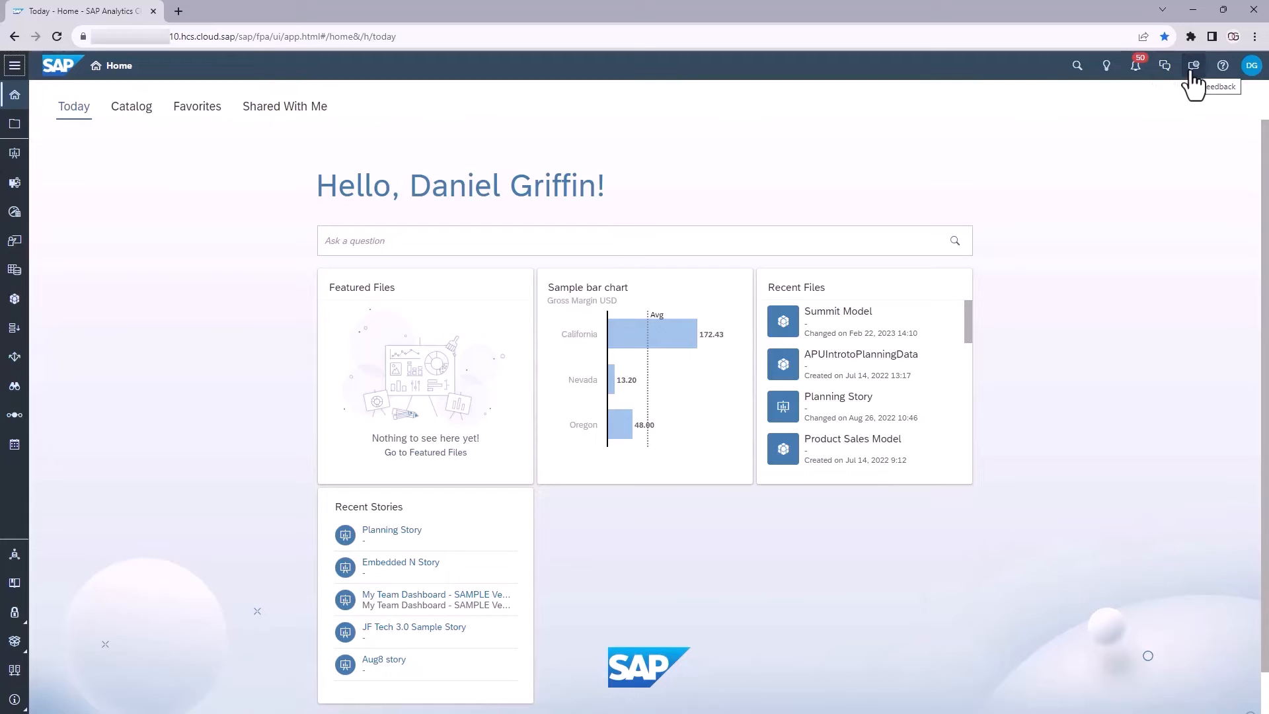
mouse_move(1221, 66)
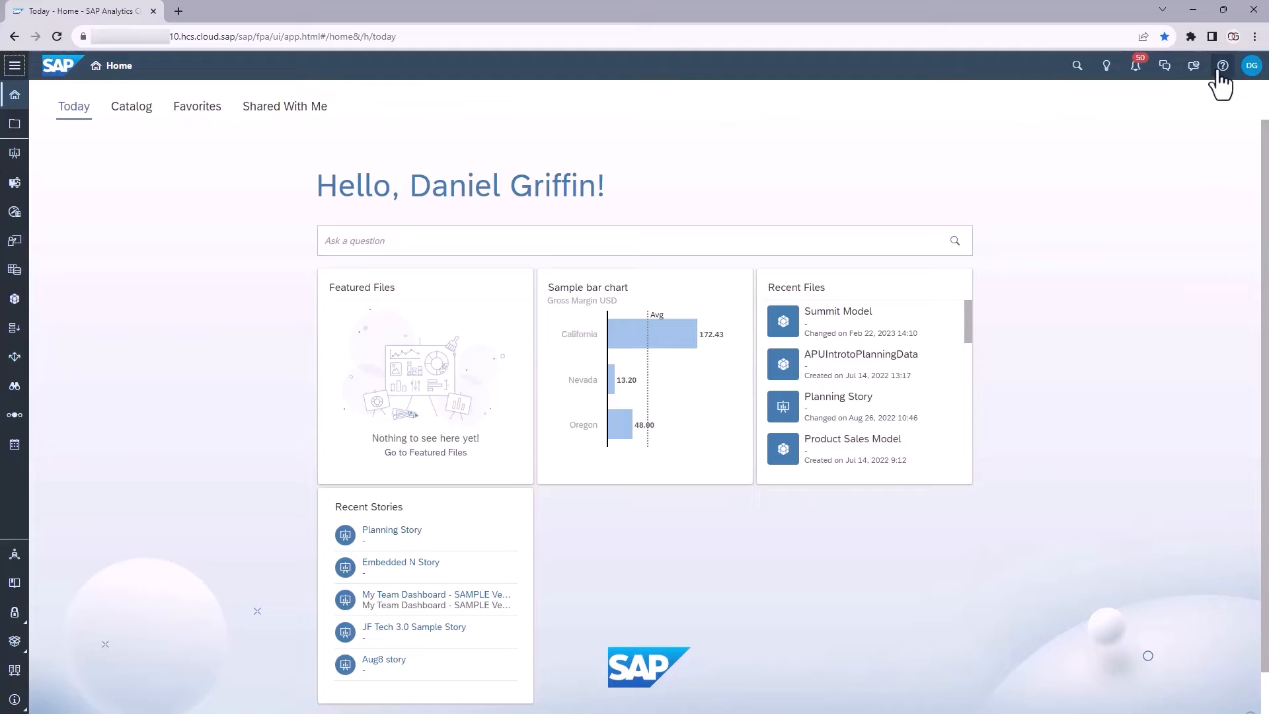
mouse_move(1252, 66)
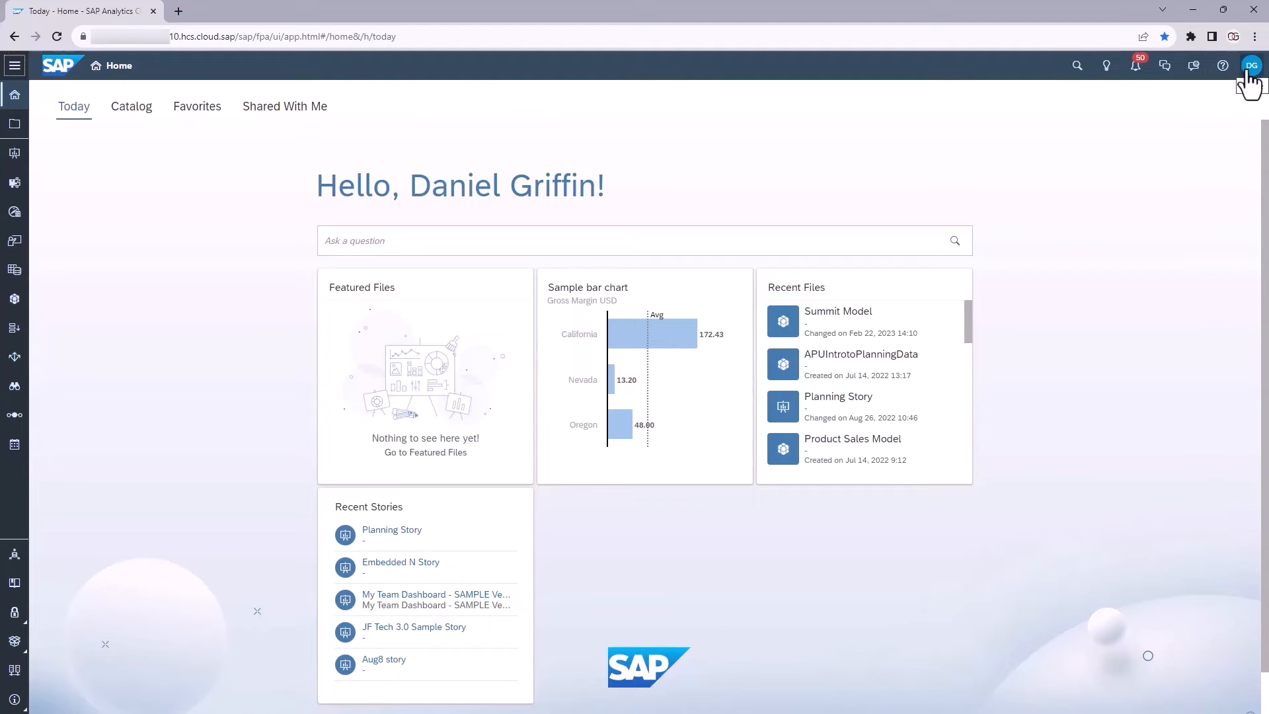
mouse_move(777, 152)
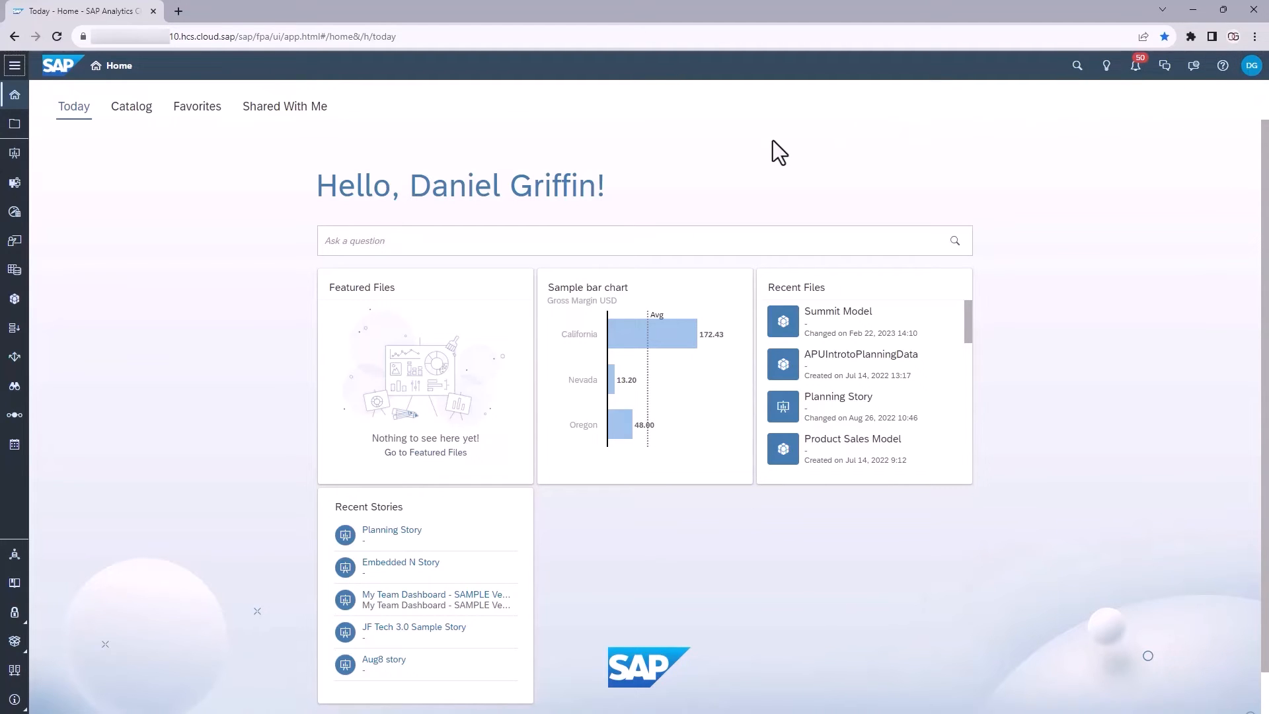
mouse_move(357, 117)
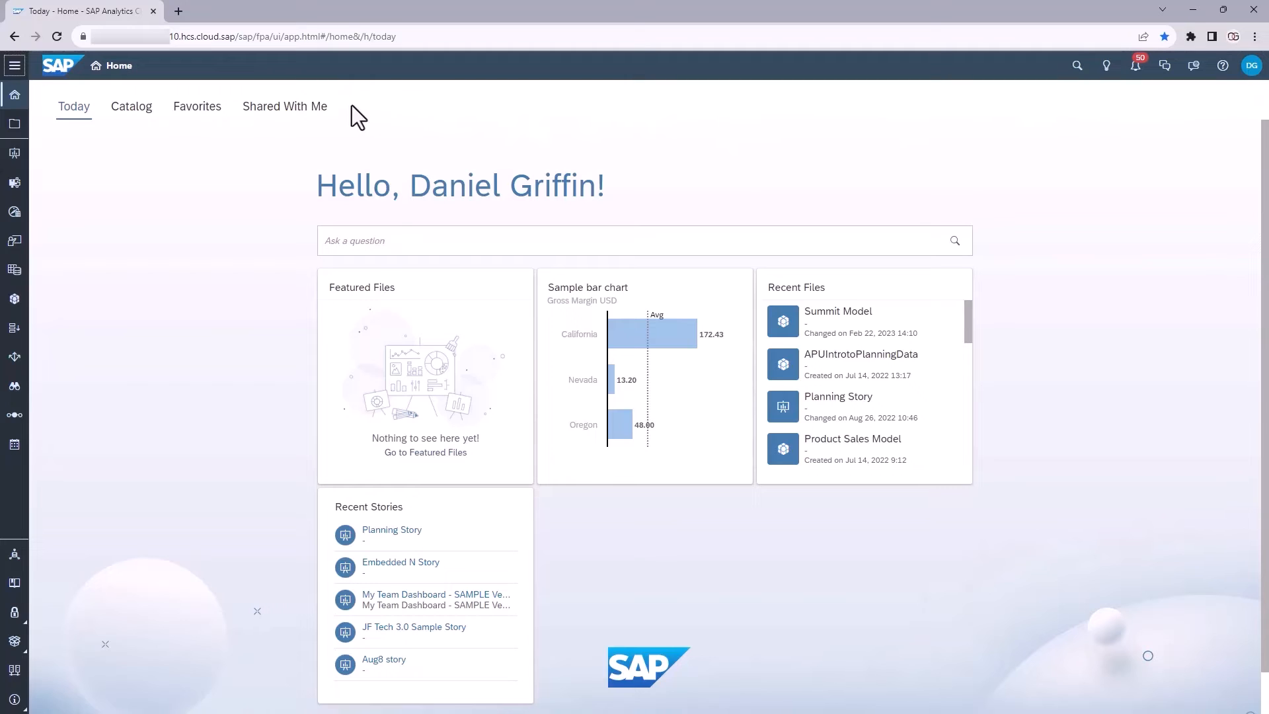
From the Stories start page, create a new Canvas story using the Classic Design Experience.
click(13, 154)
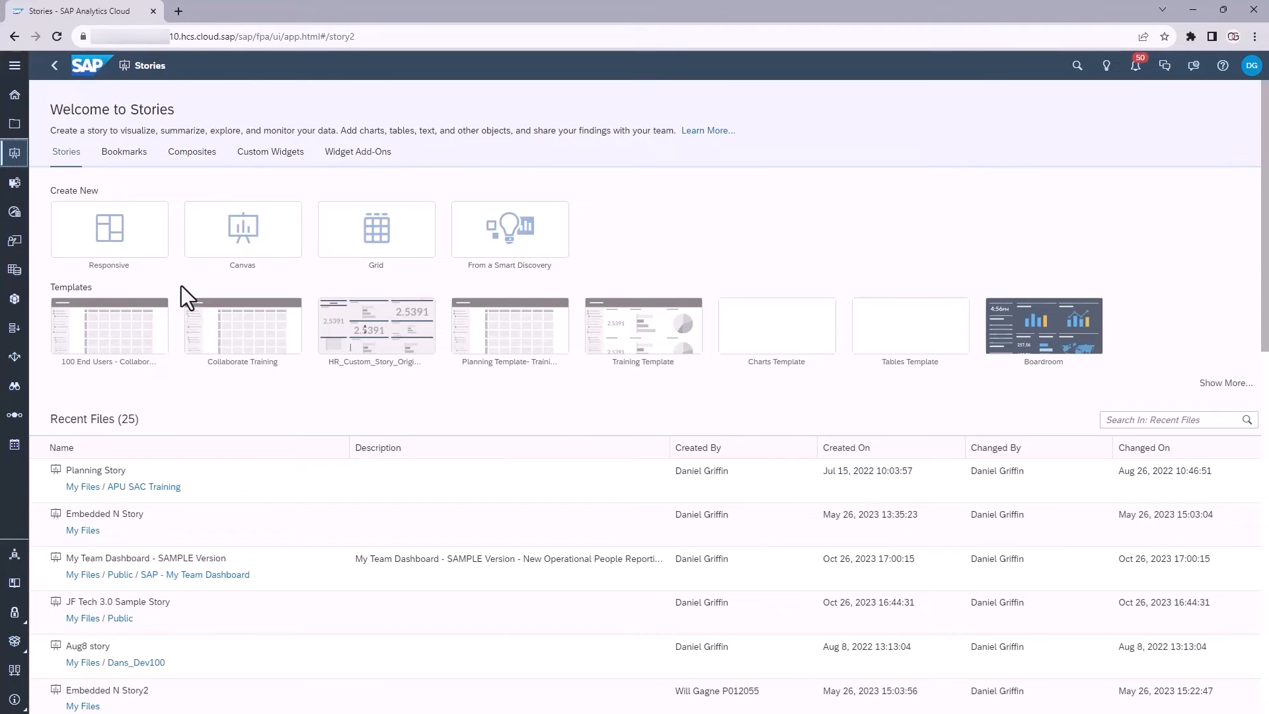
mouse_move(144, 510)
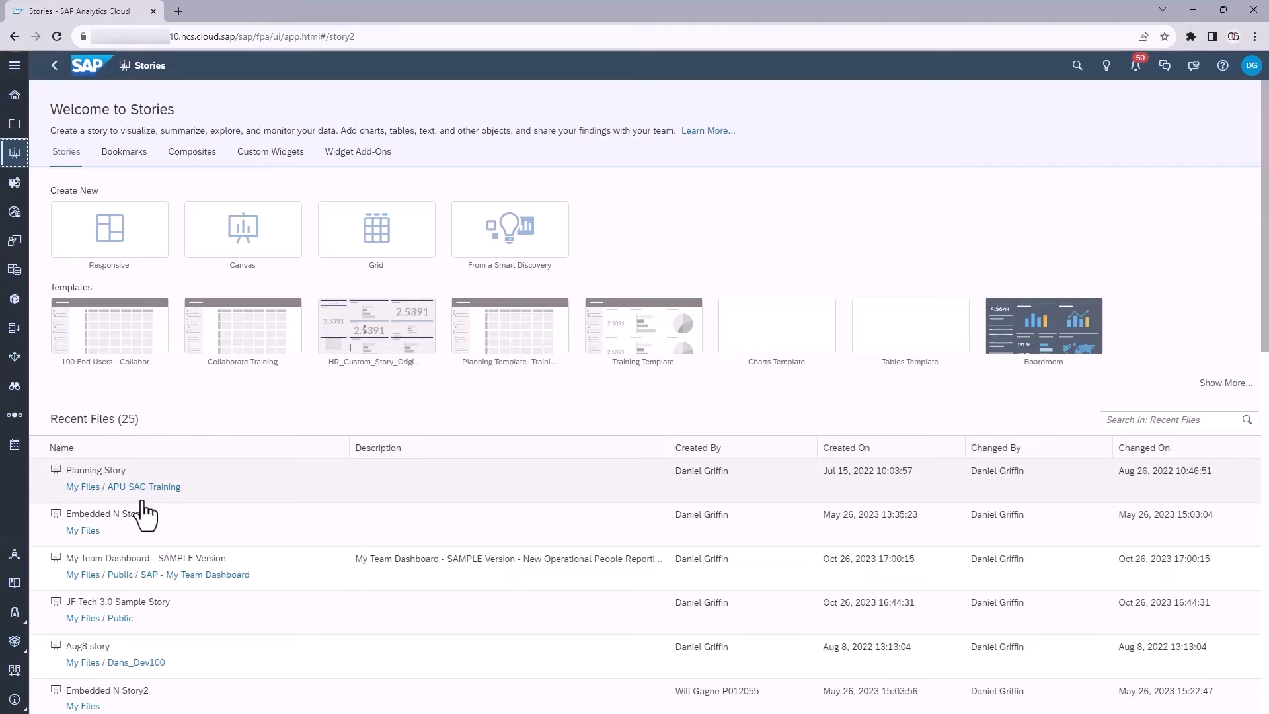
mouse_move(149, 485)
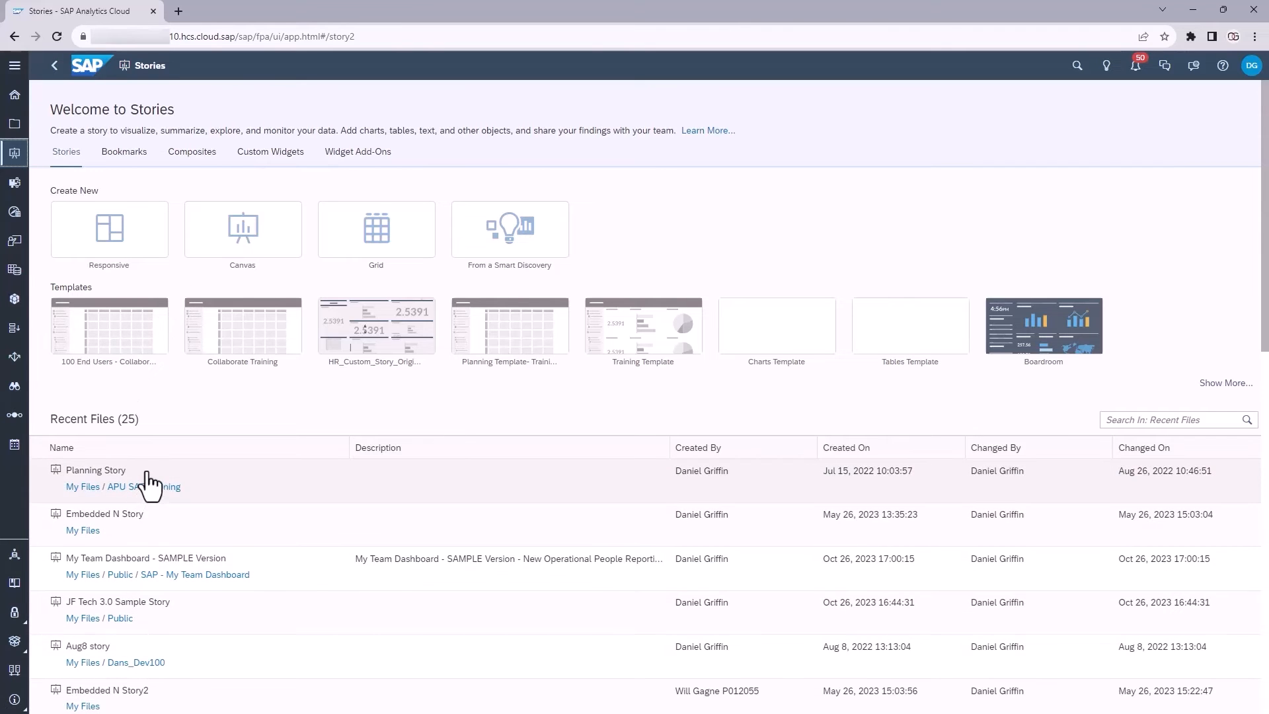
mouse_move(391, 340)
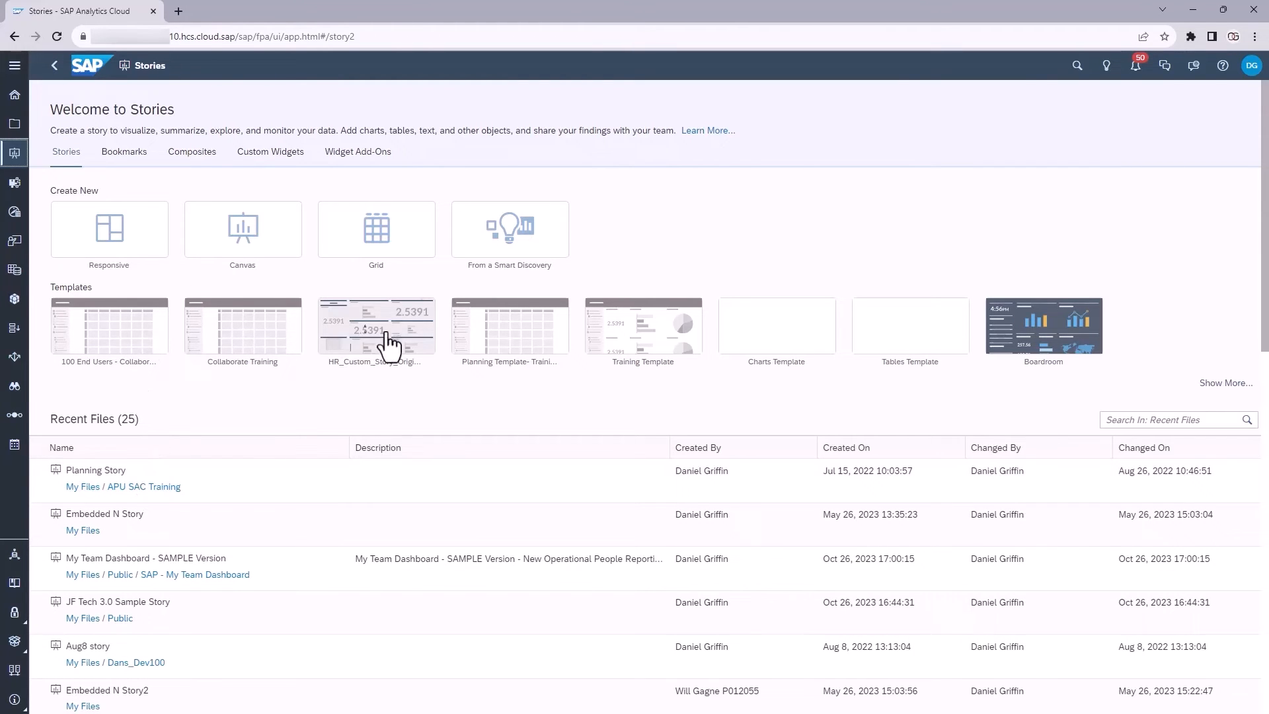
mouse_move(339, 247)
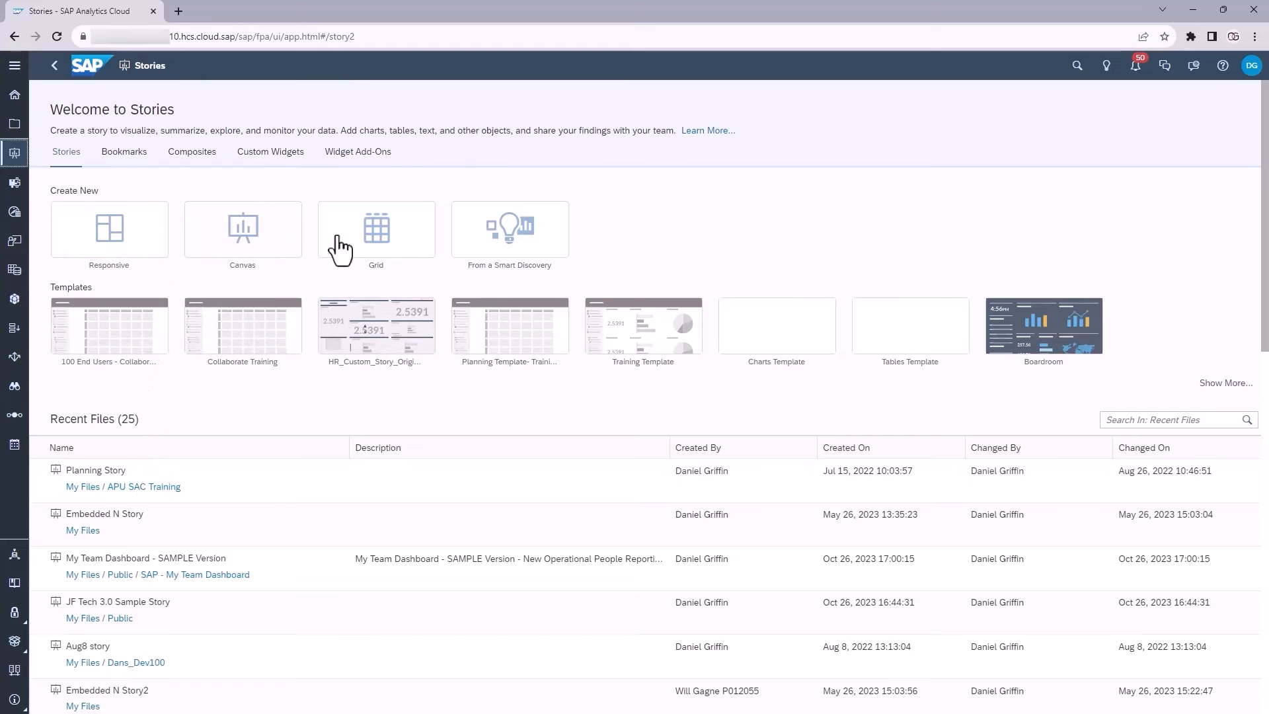
mouse_move(295, 239)
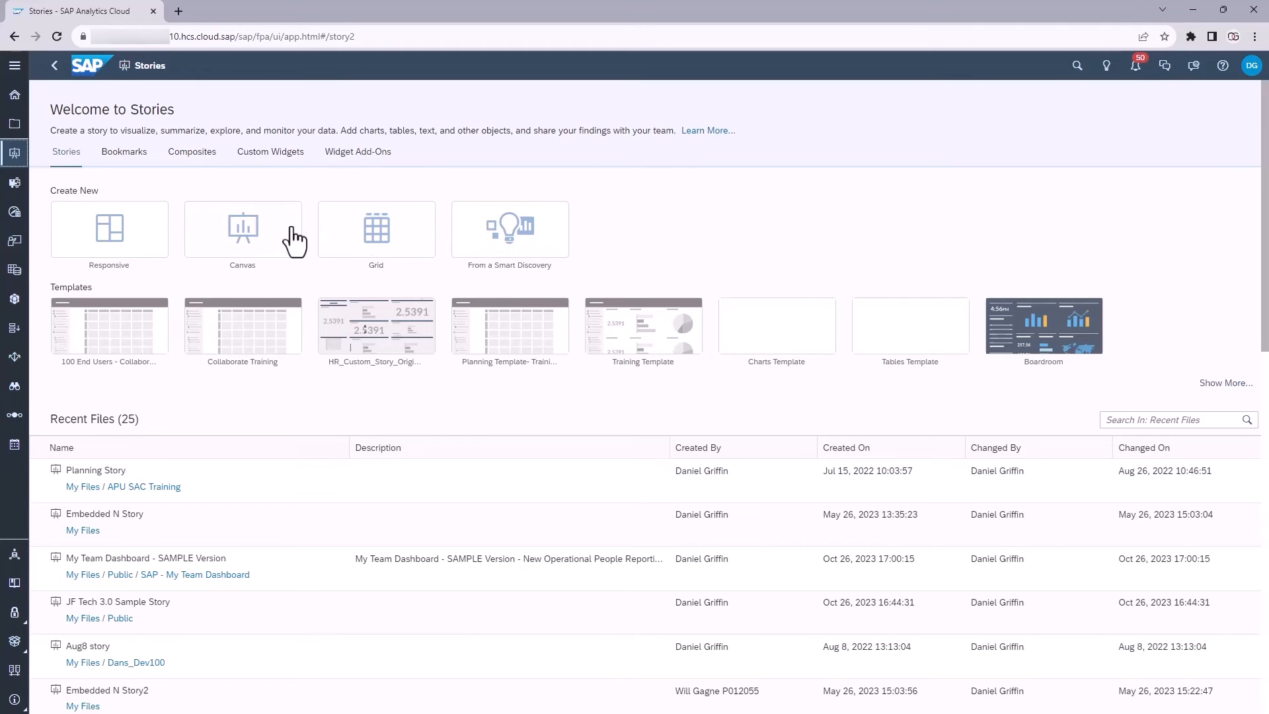
mouse_move(276, 253)
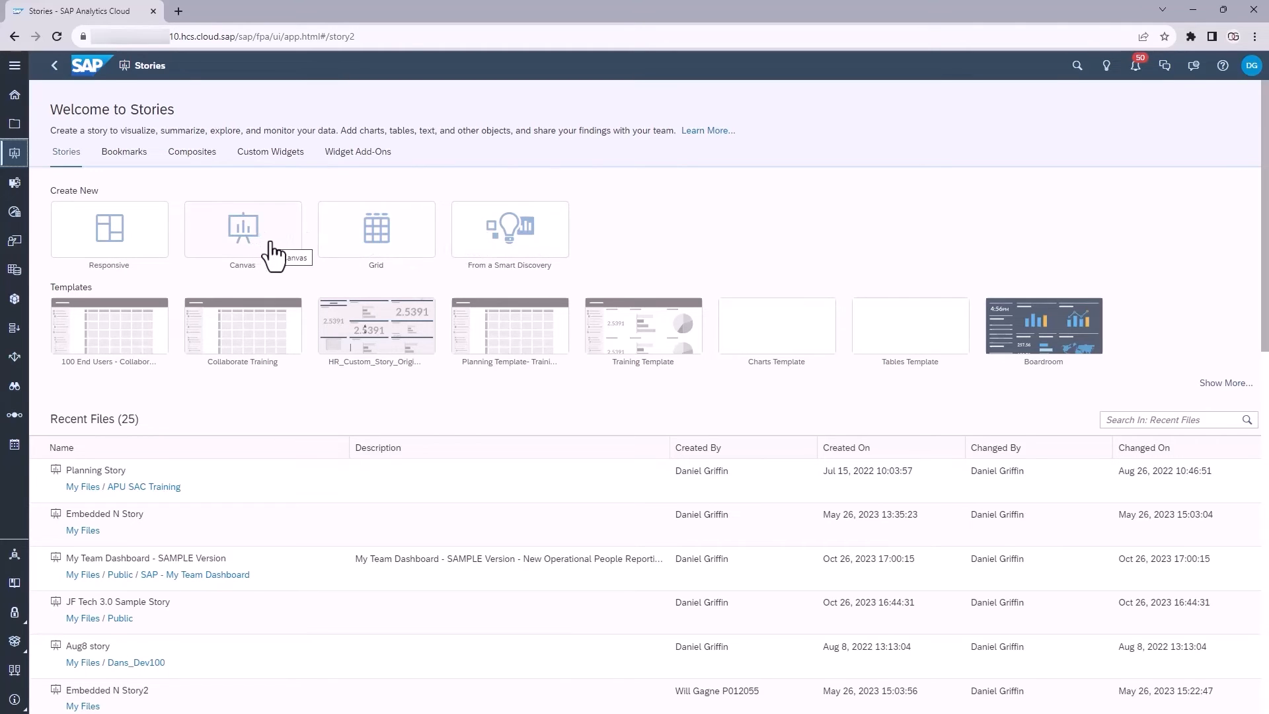
click(242, 229)
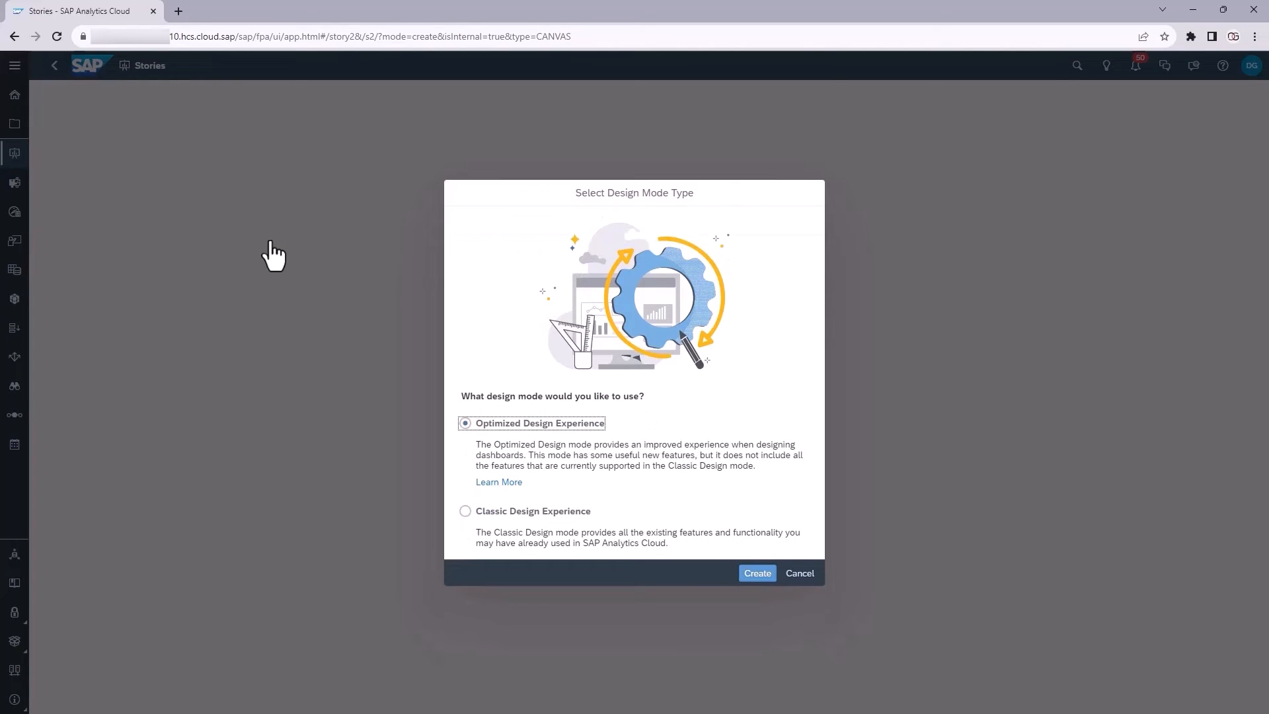
mouse_move(456, 491)
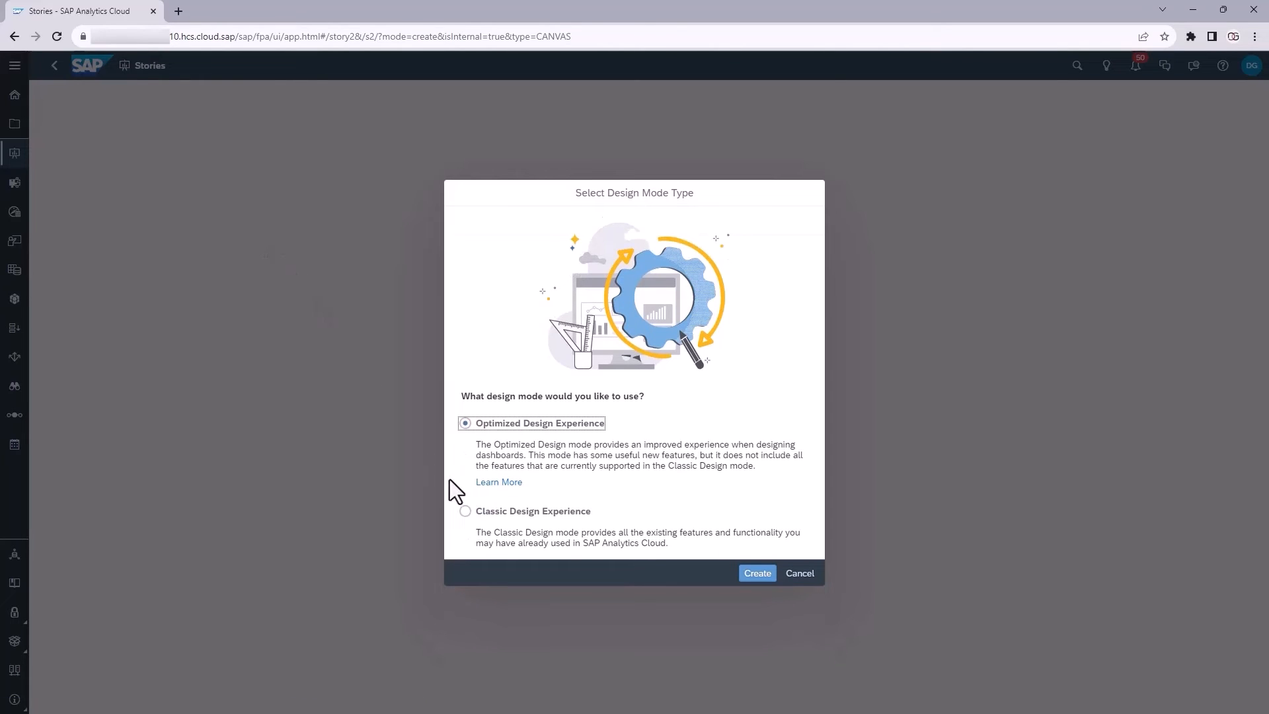
click(465, 511)
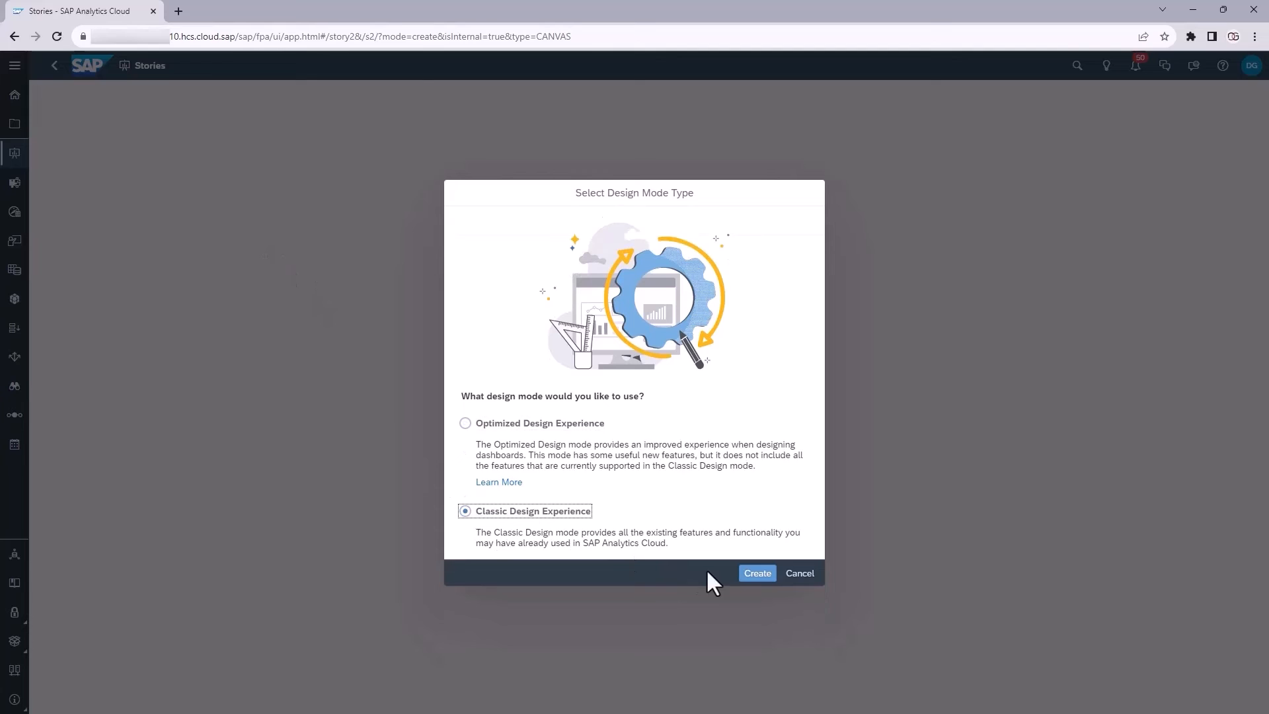
click(756, 572)
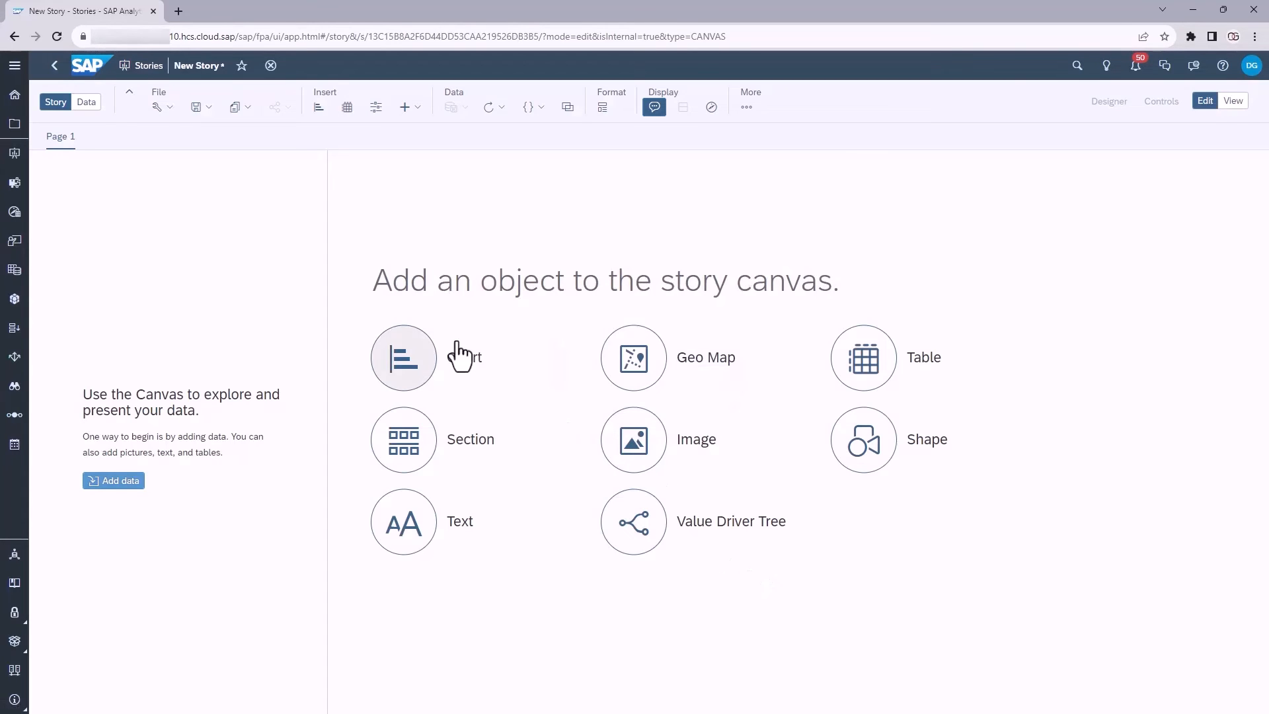
mouse_move(84, 123)
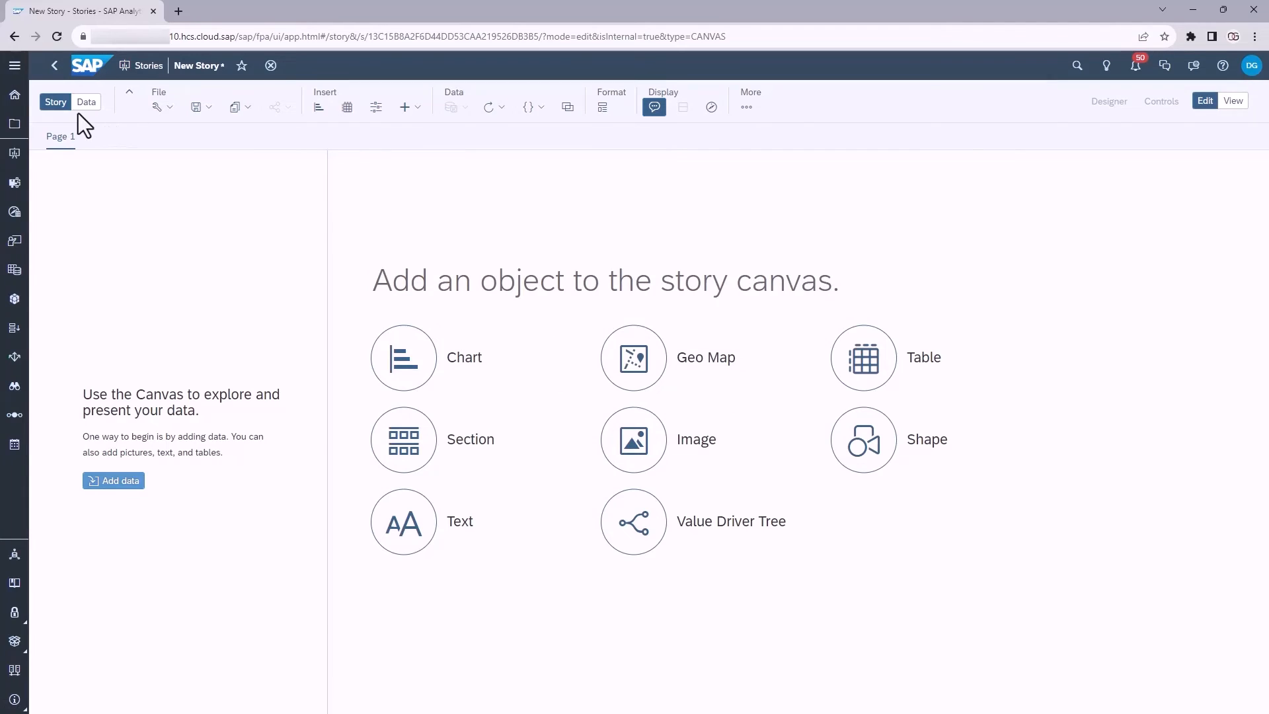
mouse_move(467, 111)
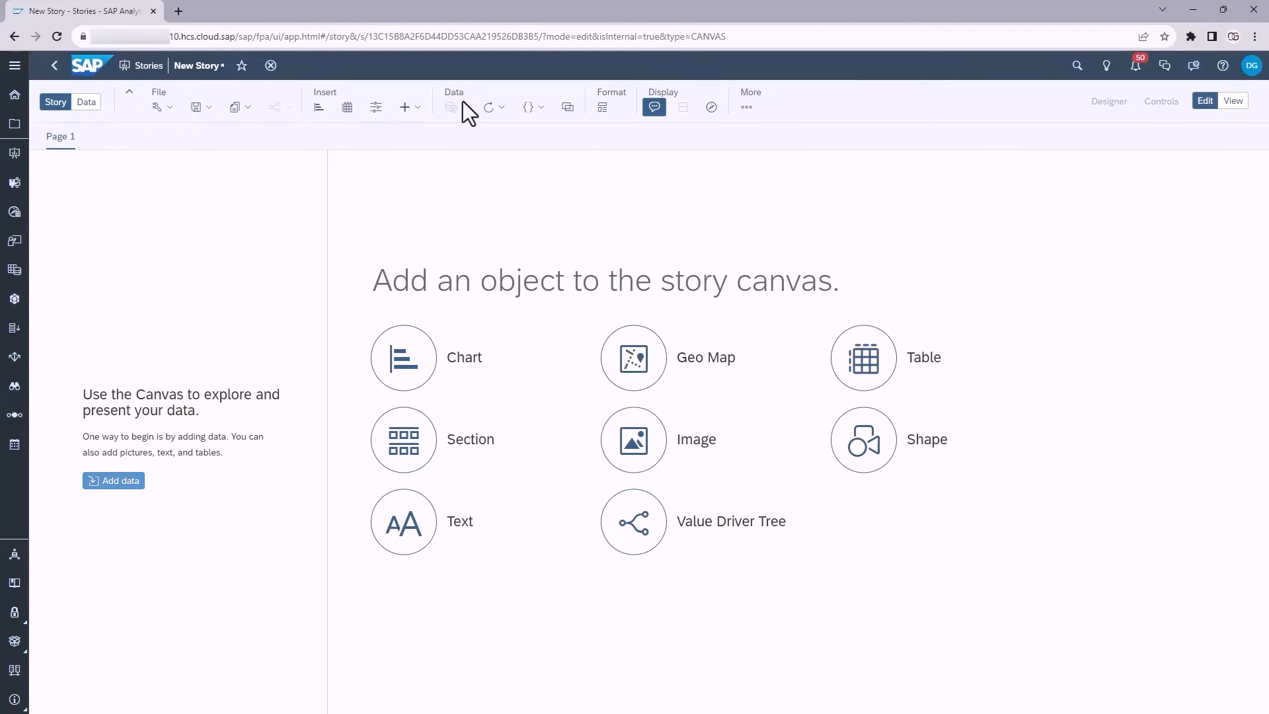
mouse_move(318, 107)
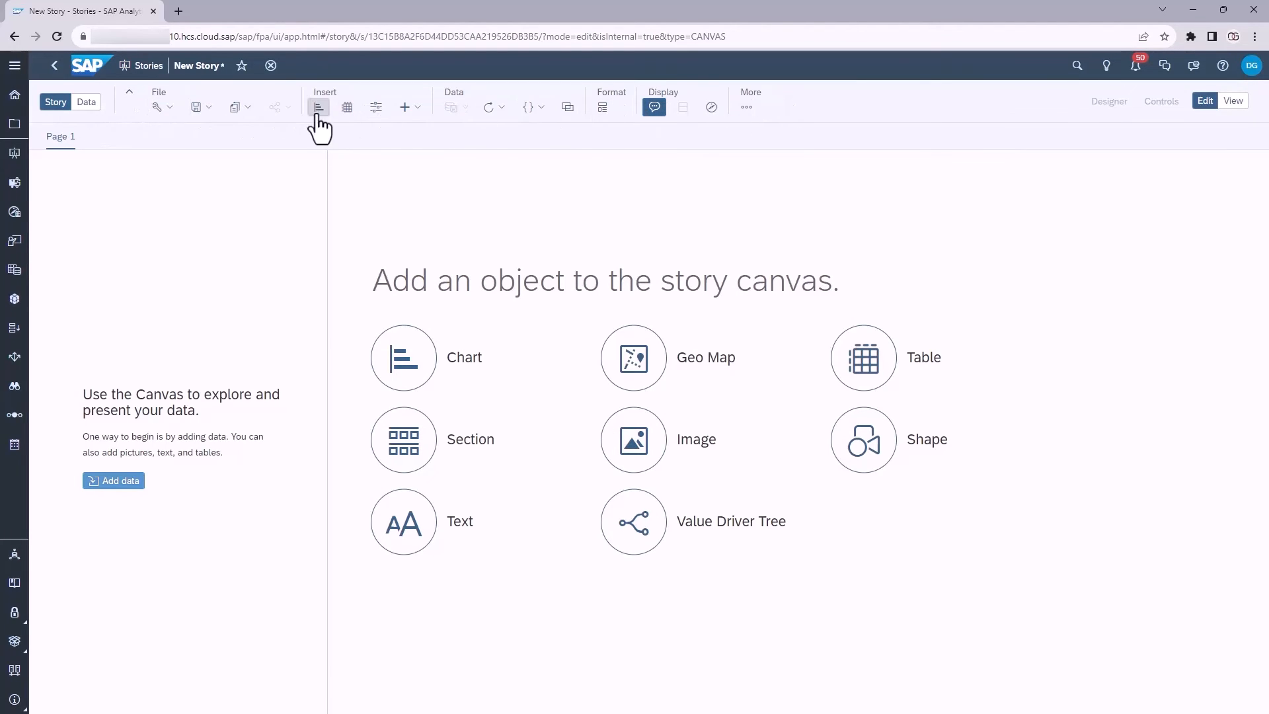
mouse_move(110, 128)
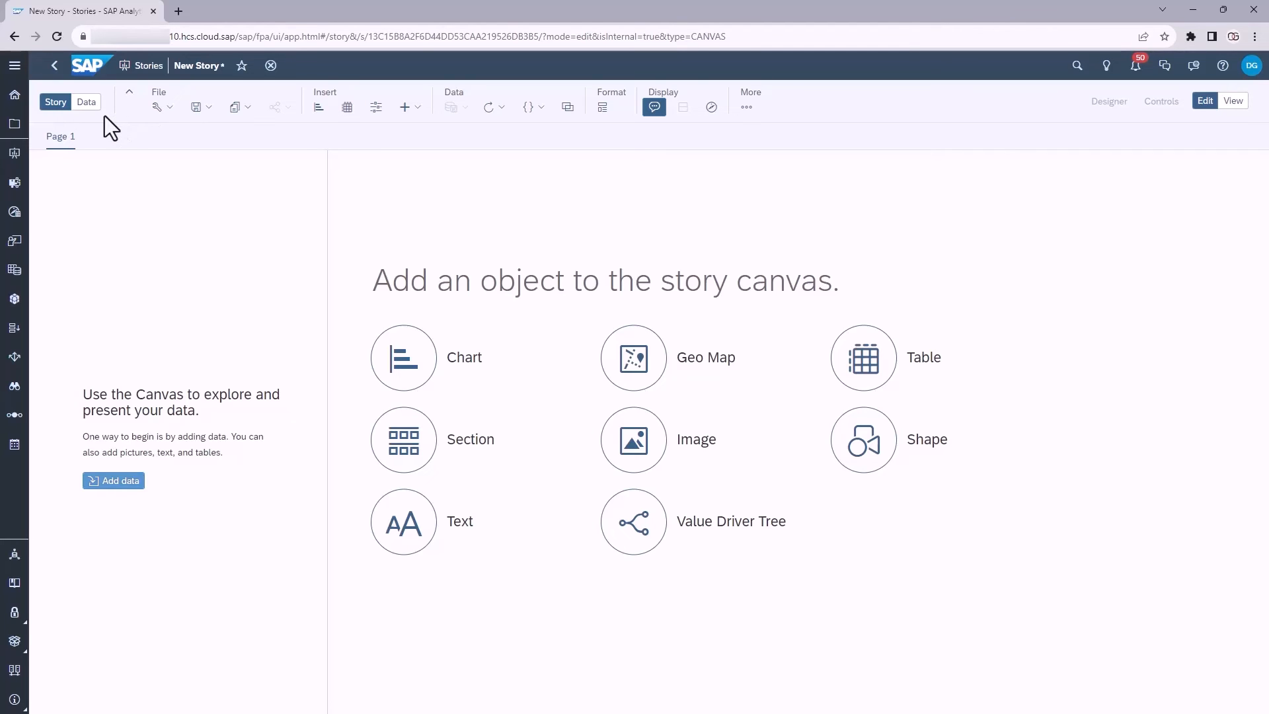
mouse_move(132, 117)
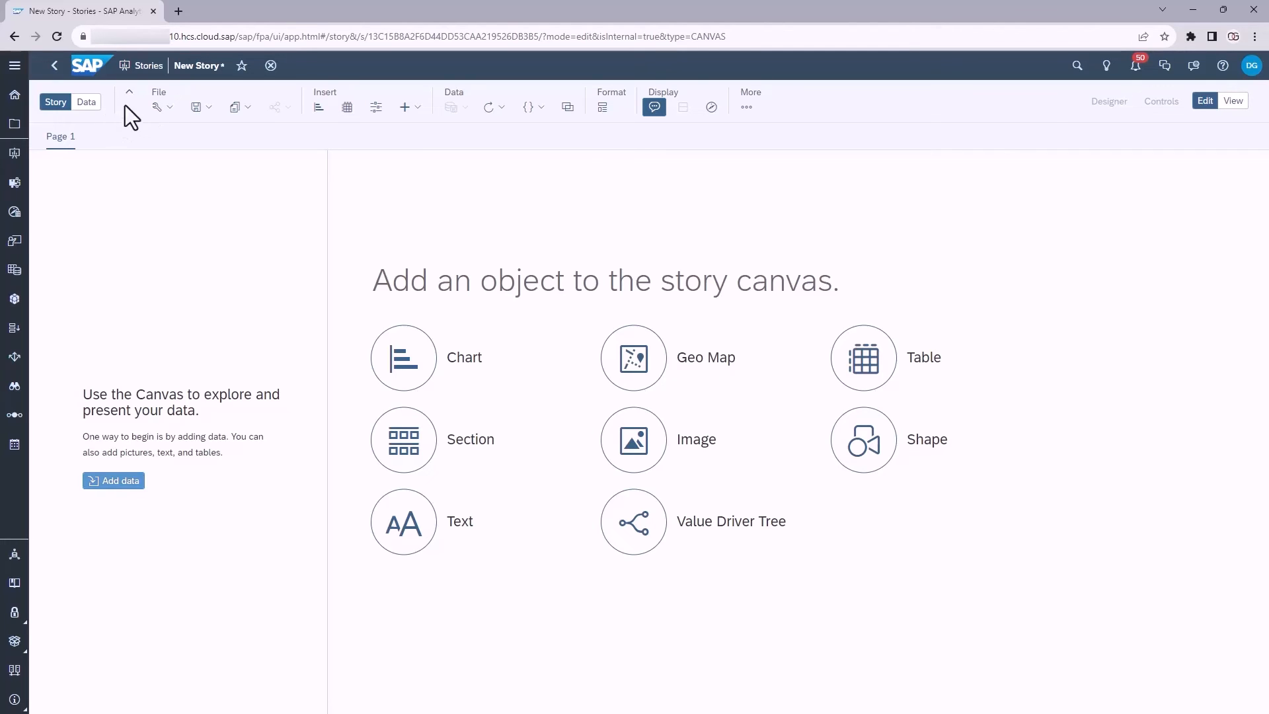
mouse_move(378, 102)
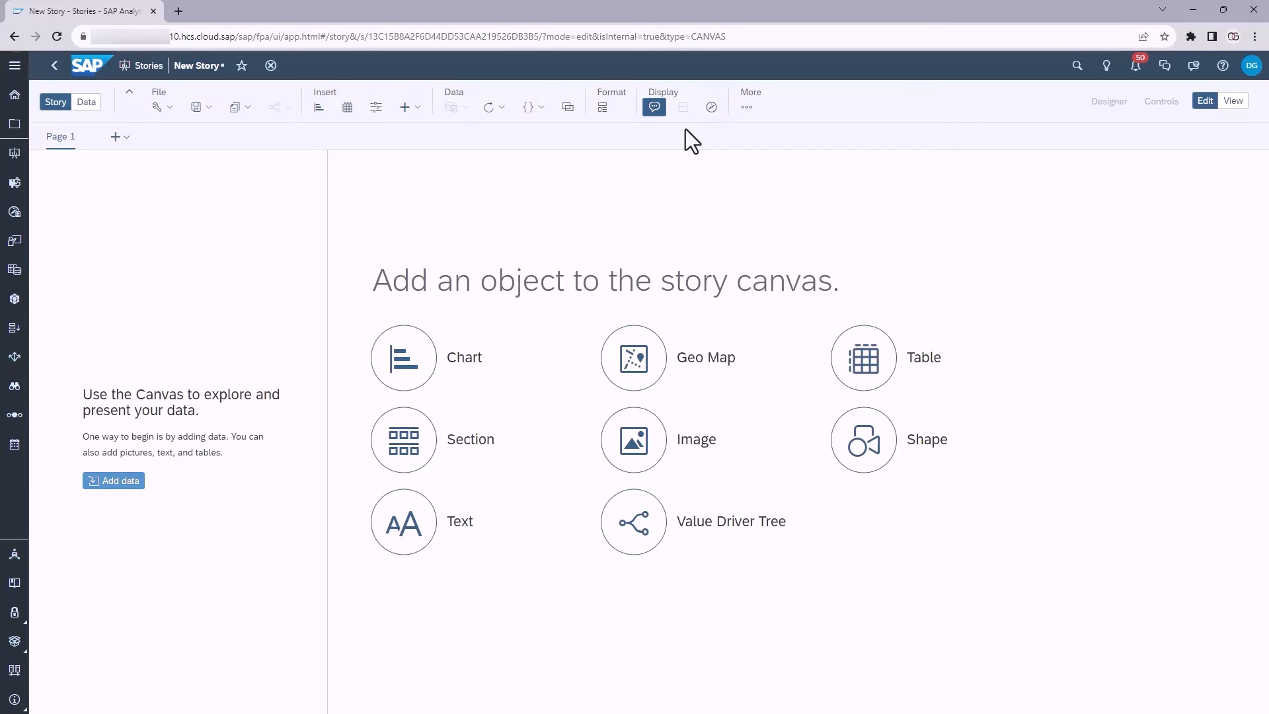
mouse_move(250, 146)
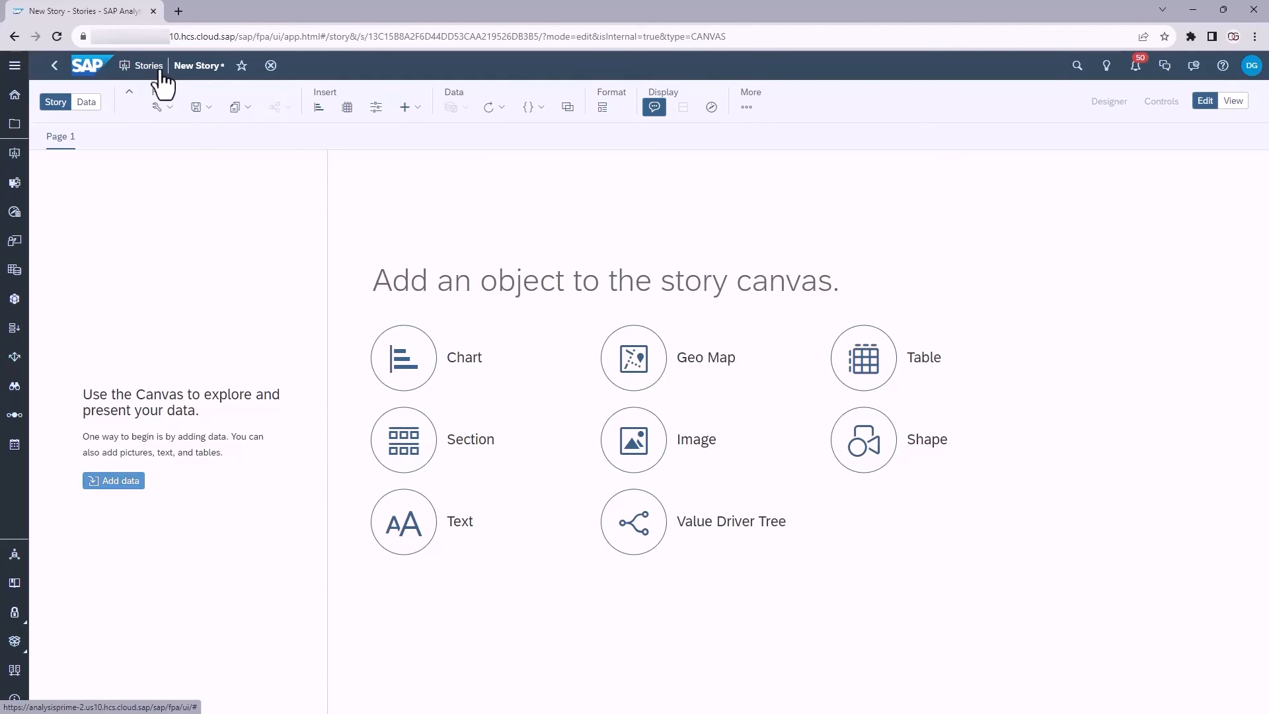
mouse_move(158, 91)
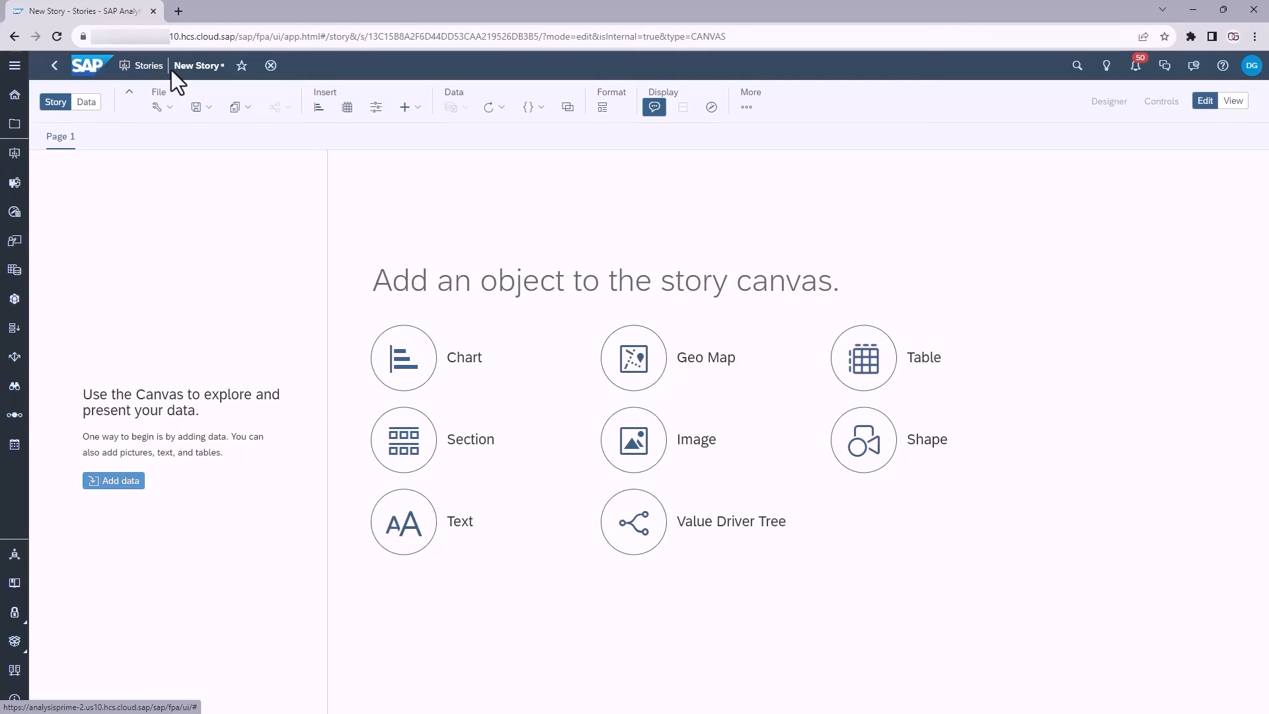
mouse_move(198, 66)
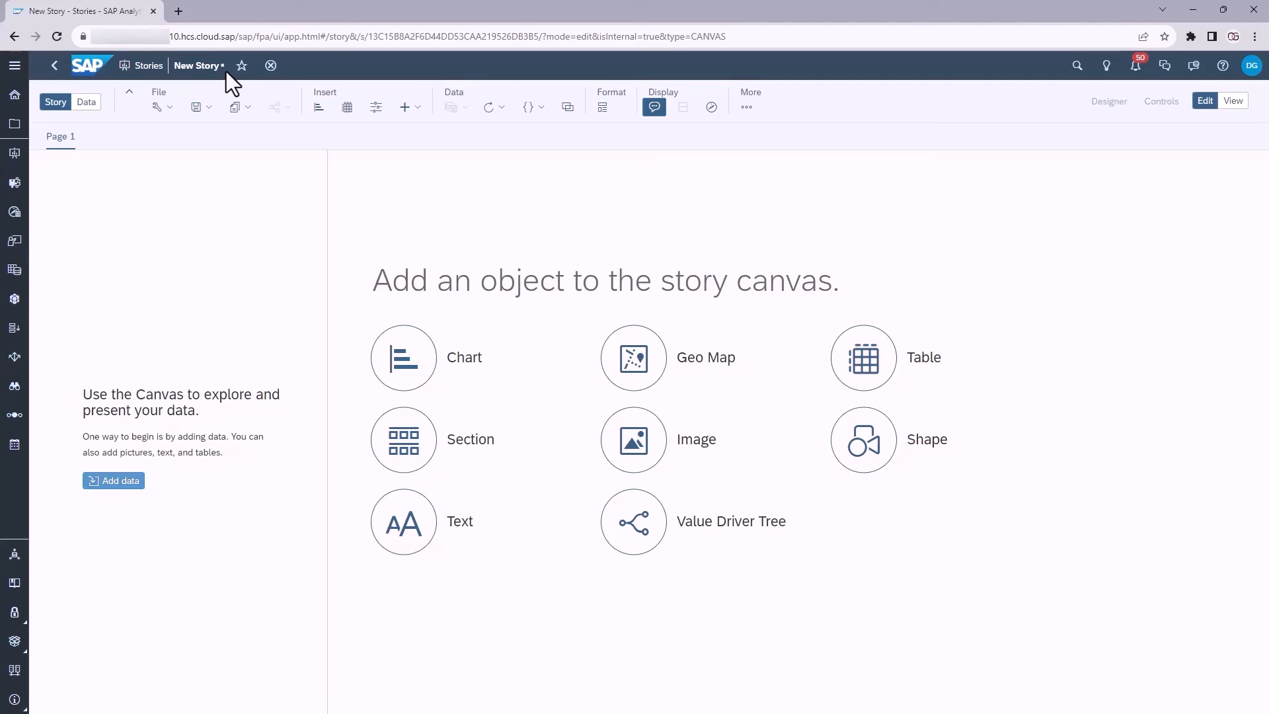
mouse_move(241, 66)
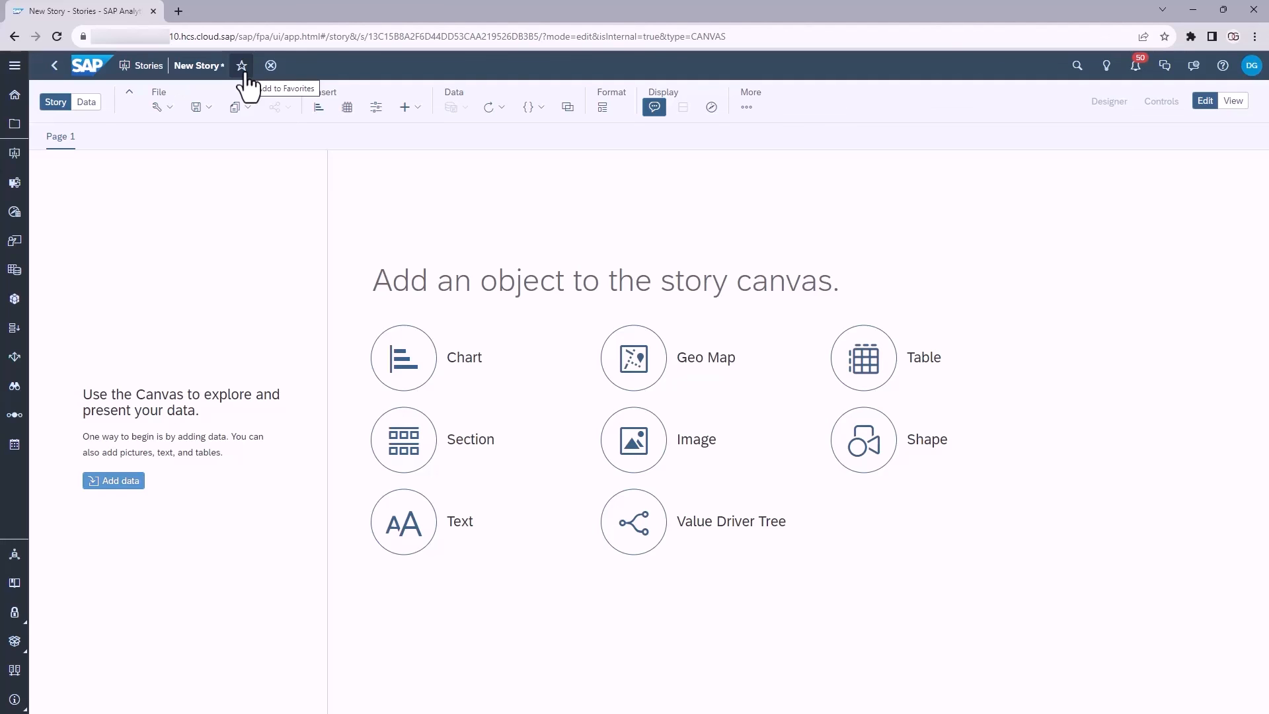
mouse_move(271, 66)
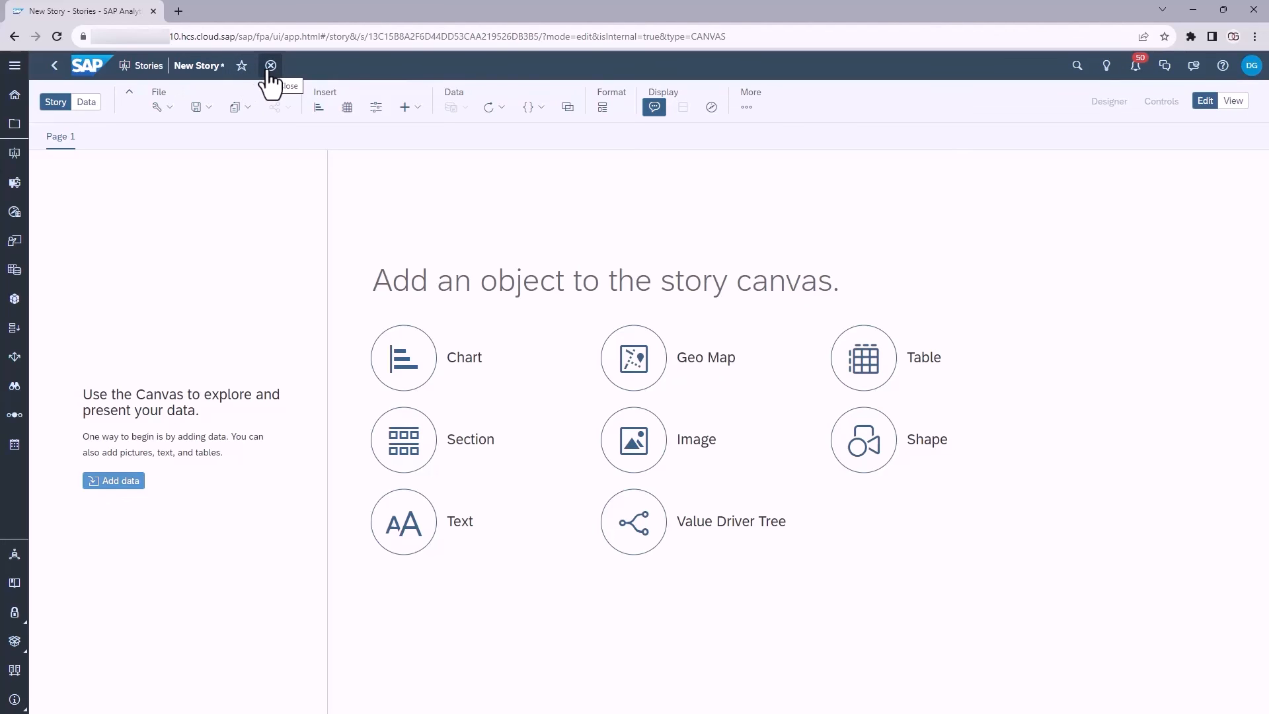
mouse_move(53, 66)
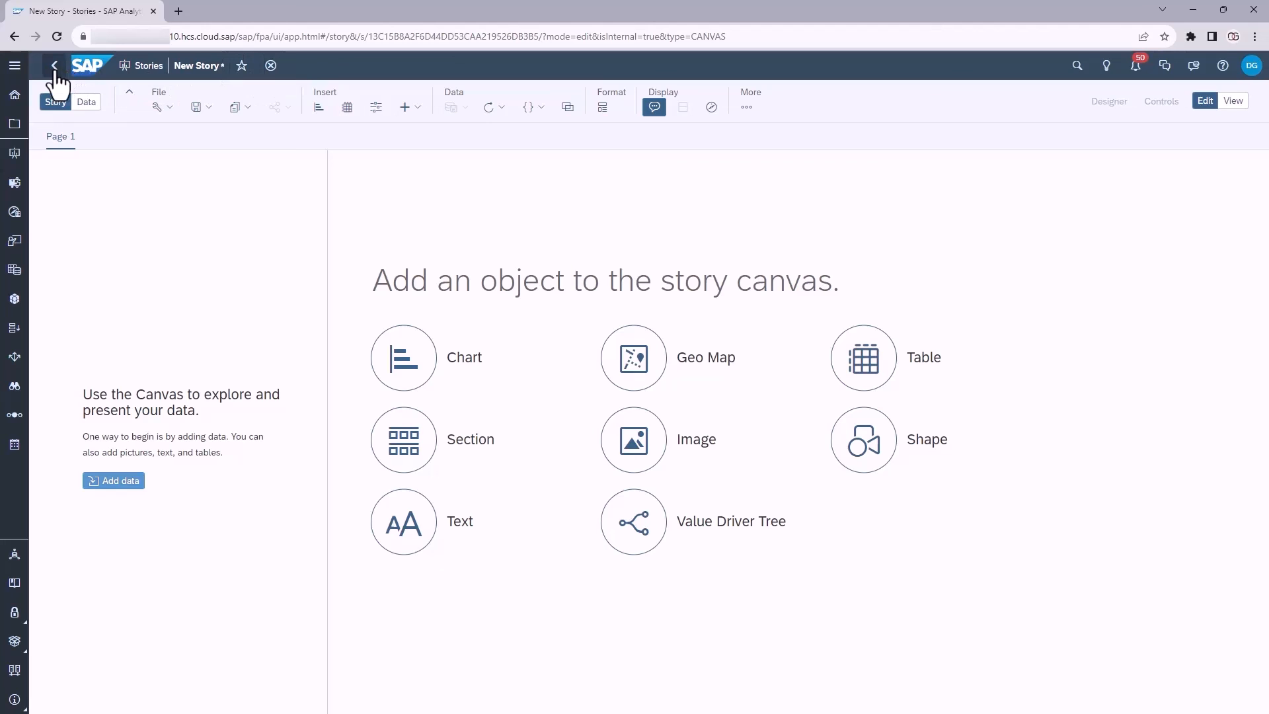
mouse_move(53, 66)
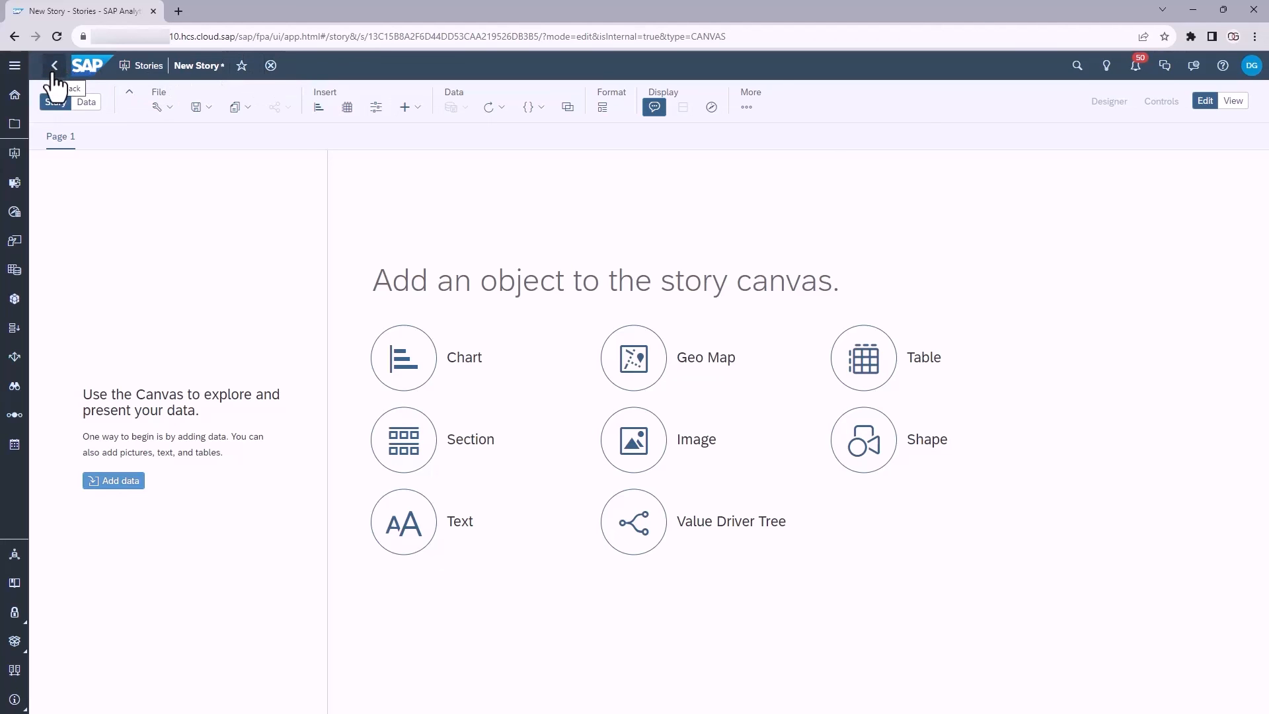